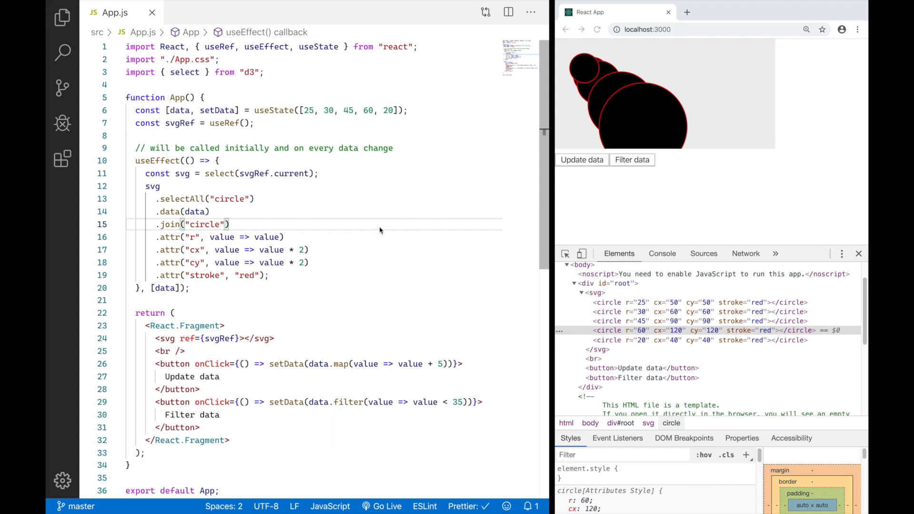
{"action": "mouse_move", "coordinate": [379, 231]}
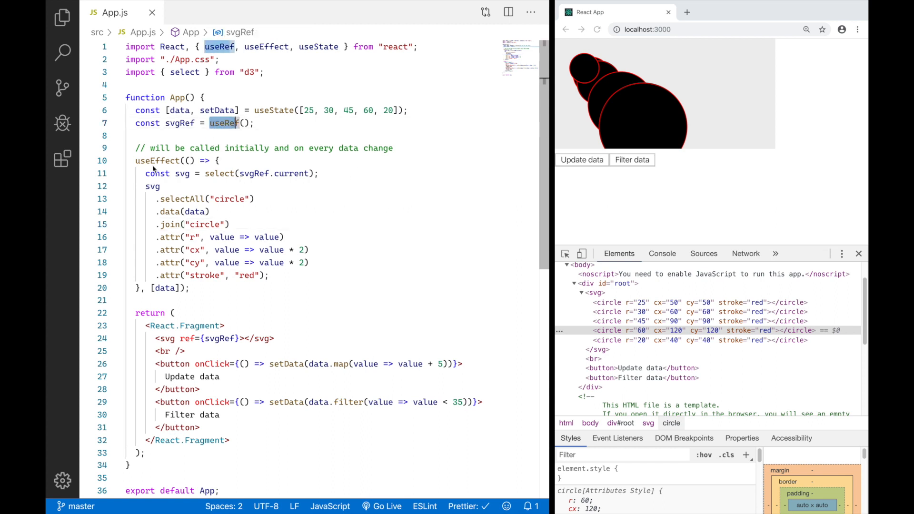
Highlight useRef and the join call, then view the reference line chart image in Chrome
{"action": "left_click", "coordinate": [219, 161]}
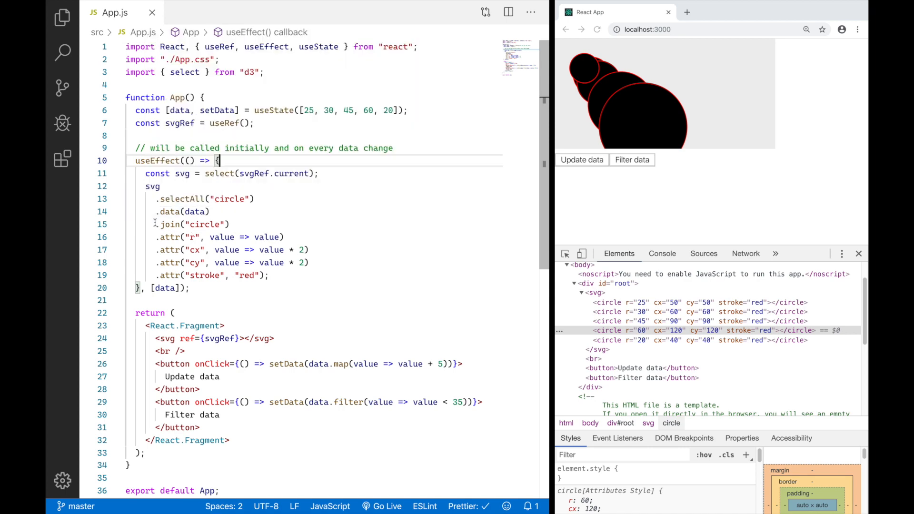
{"action": "double_click", "coordinate": [184, 212]}
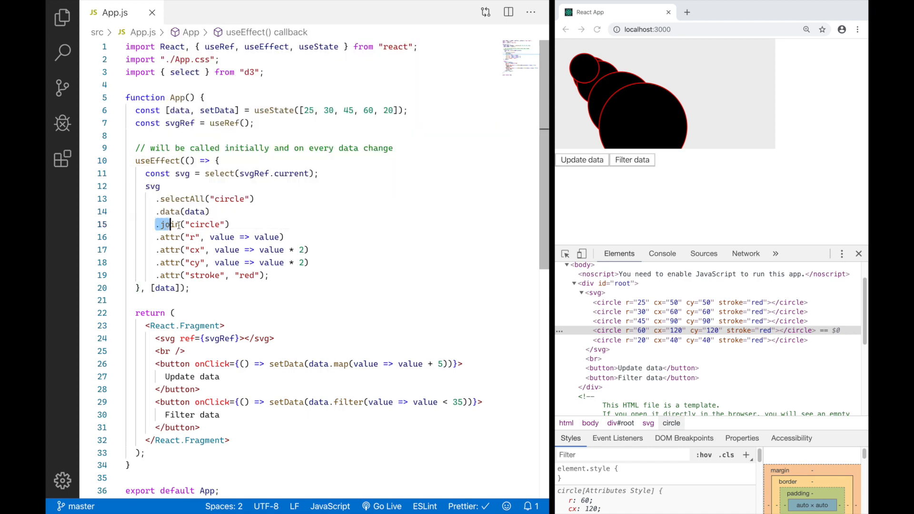
{"action": "double_click", "coordinate": [169, 224]}
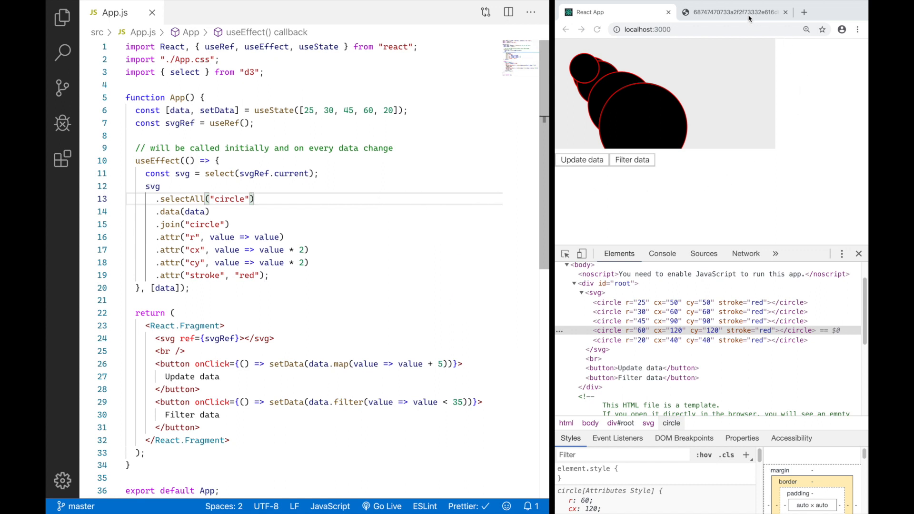
{"action": "left_click", "coordinate": [733, 12]}
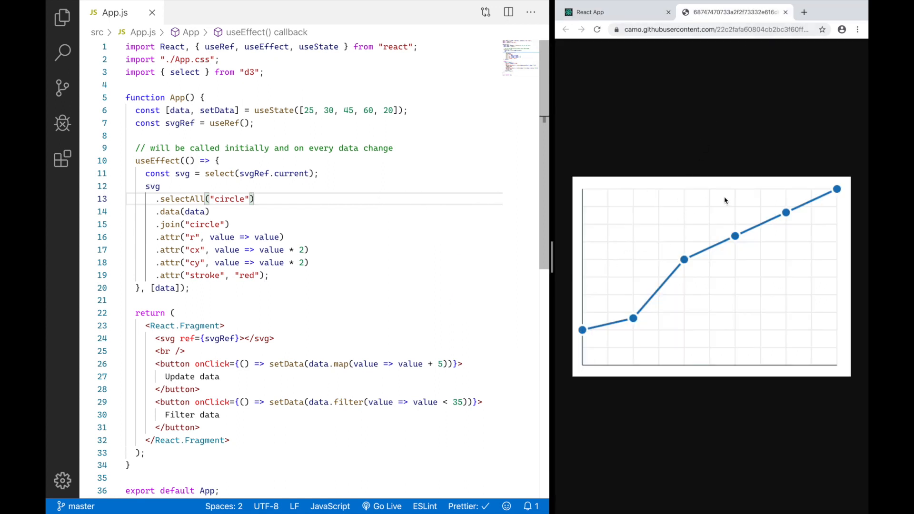
{"action": "mouse_move", "coordinate": [704, 344]}
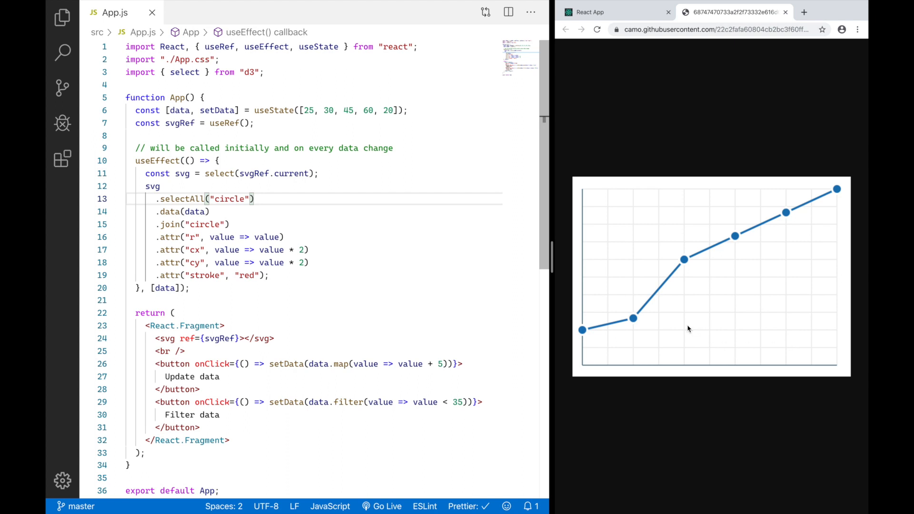
{"action": "mouse_move", "coordinate": [792, 348]}
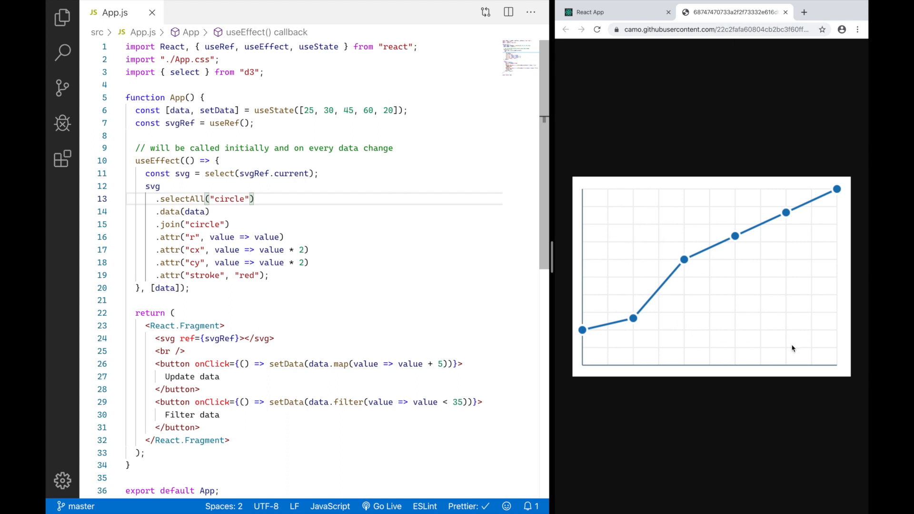
{"action": "mouse_move", "coordinate": [567, 366]}
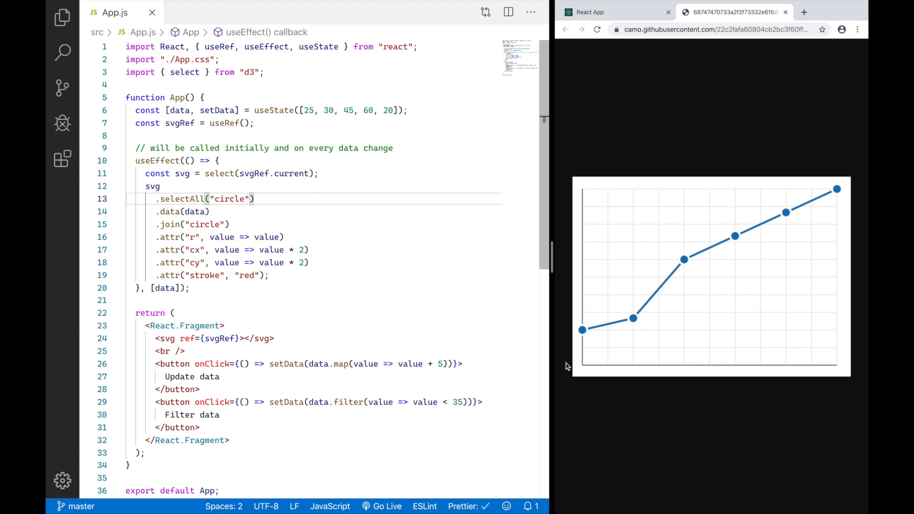
{"action": "mouse_move", "coordinate": [752, 405]}
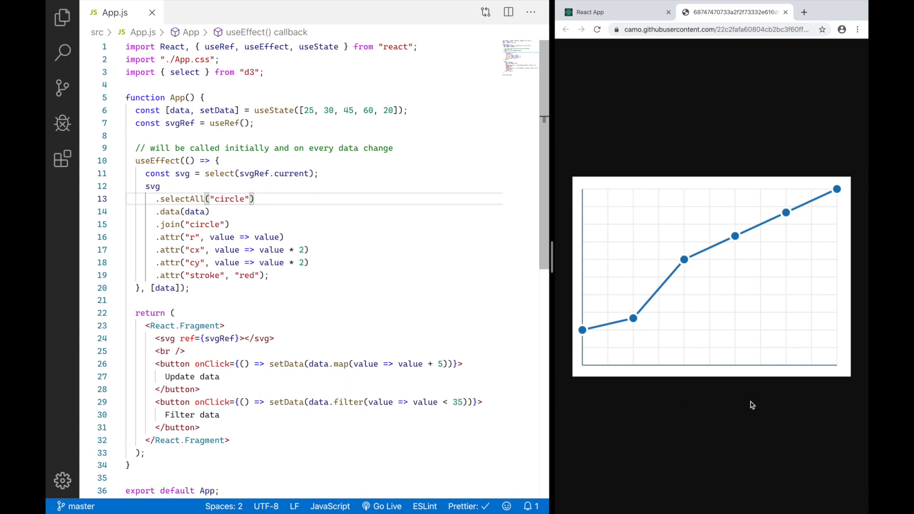
{"action": "left_click", "coordinate": [589, 12]}
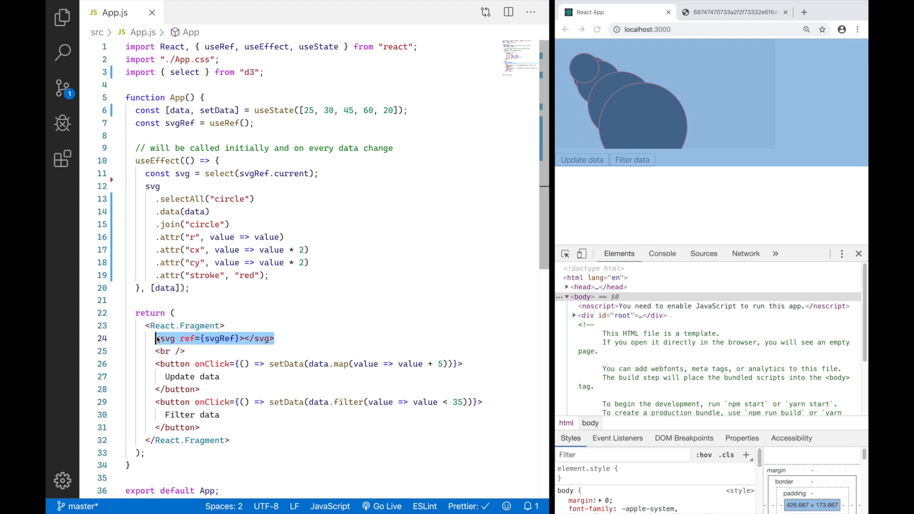
Add <path d="M0,150 100,100 150,120" stroke="blue" fill="none" /> inside the svg
{"action": "left_click", "coordinate": [244, 338]}
{"action": "type", "text": "<"}
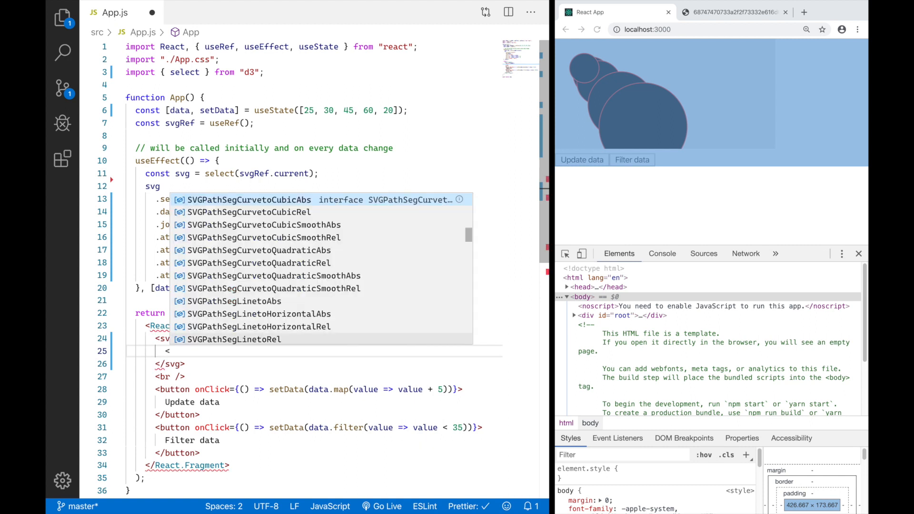
{"action": "type", "text": "path"}
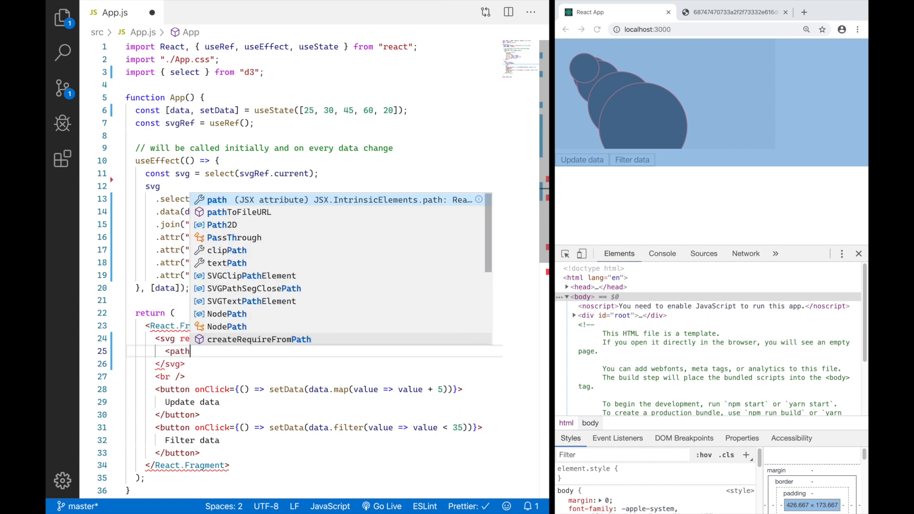
{"action": "type", "text": "d=\""}
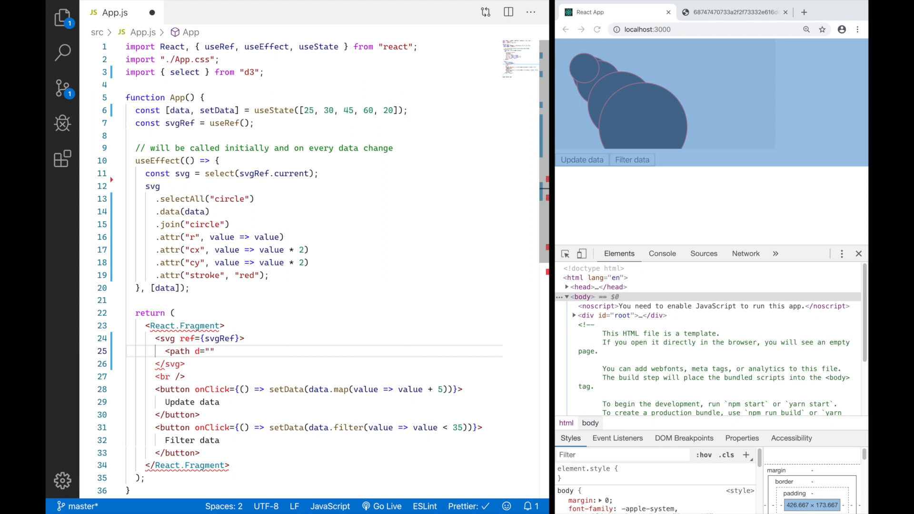
{"action": "type", "text": "M"}
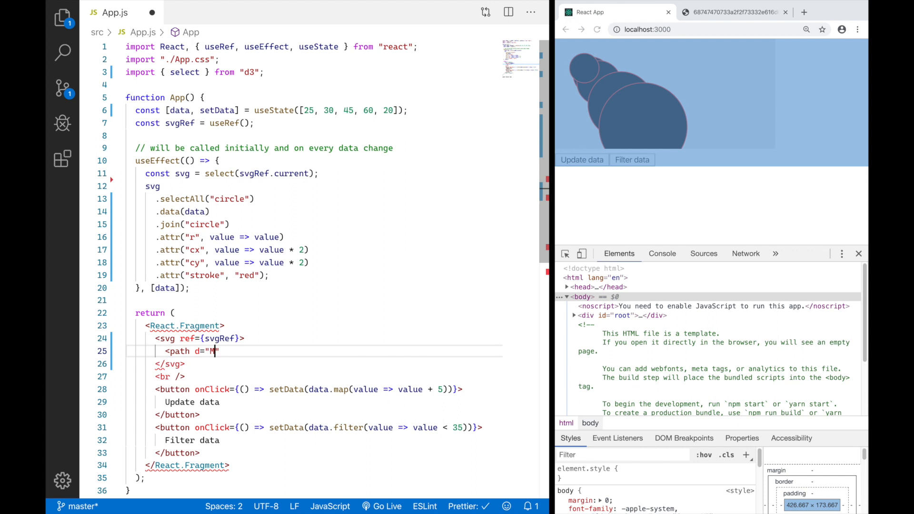
{"action": "type", "text": "0"}
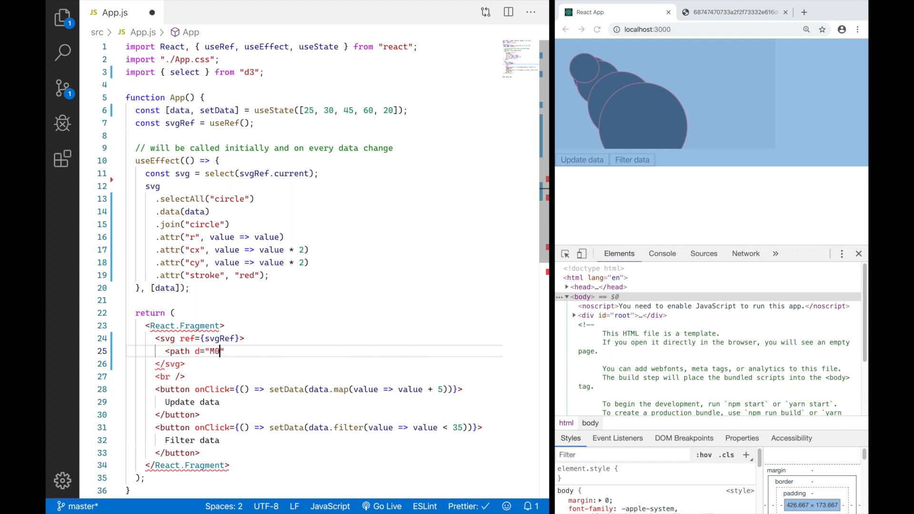
{"action": "type", "text": ",150 1"}
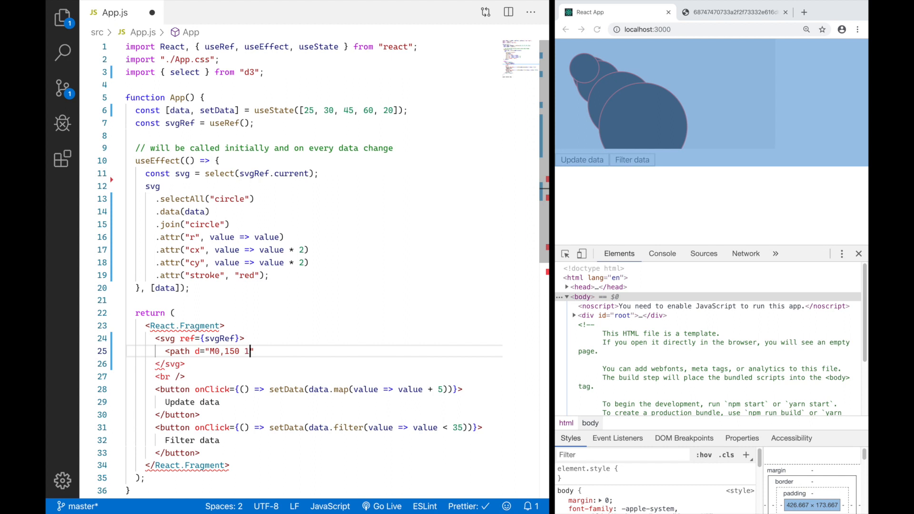
{"action": "type", "text": "00,100"}
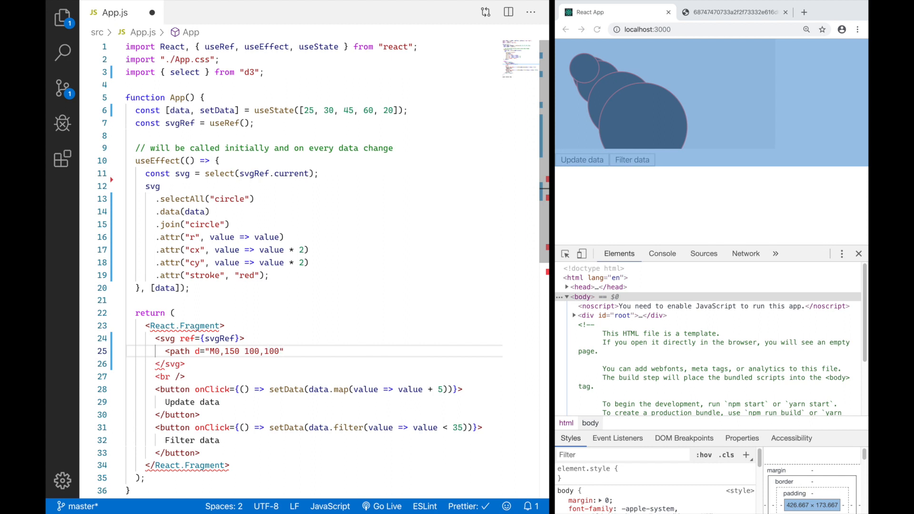
{"action": "type", "text": "150,"}
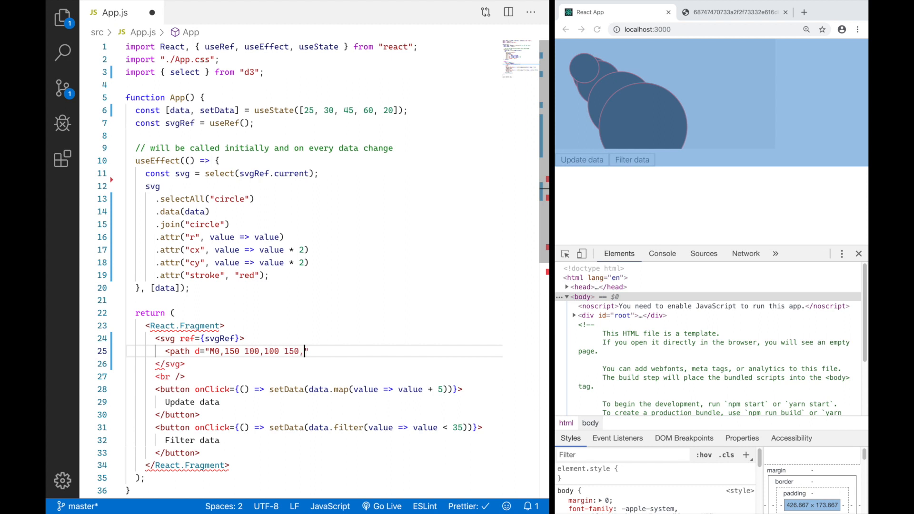
{"action": "type", "text": "120\""}
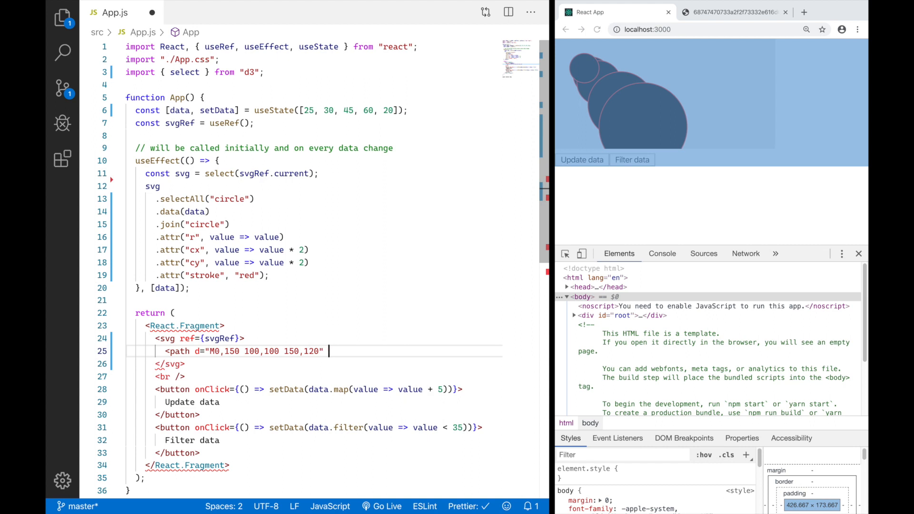
{"action": "type", "text": "stroke=\"\""}
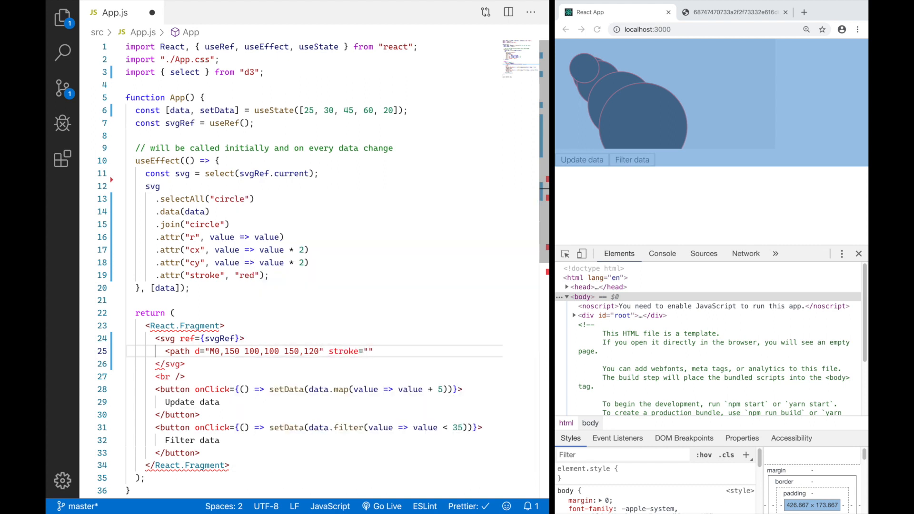
{"action": "type", "text": "blue"}
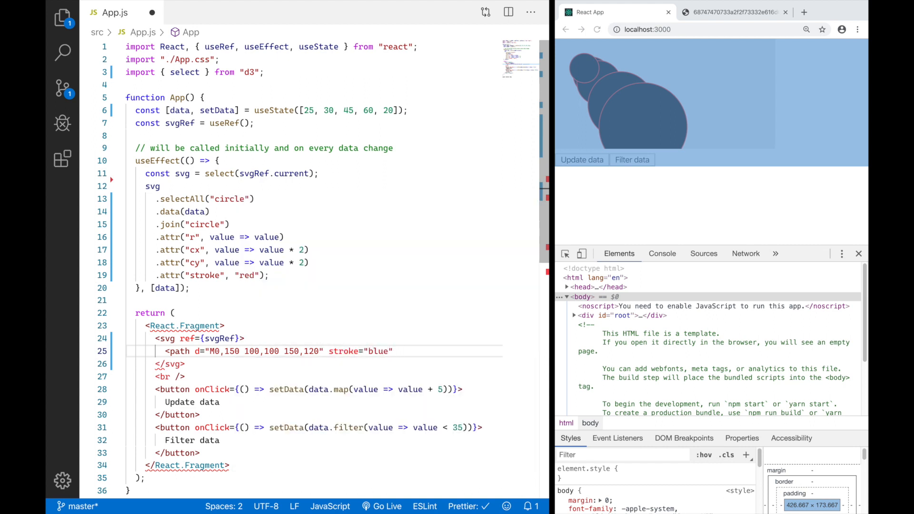
{"action": "type", "text": "fill=\"none\" />"}
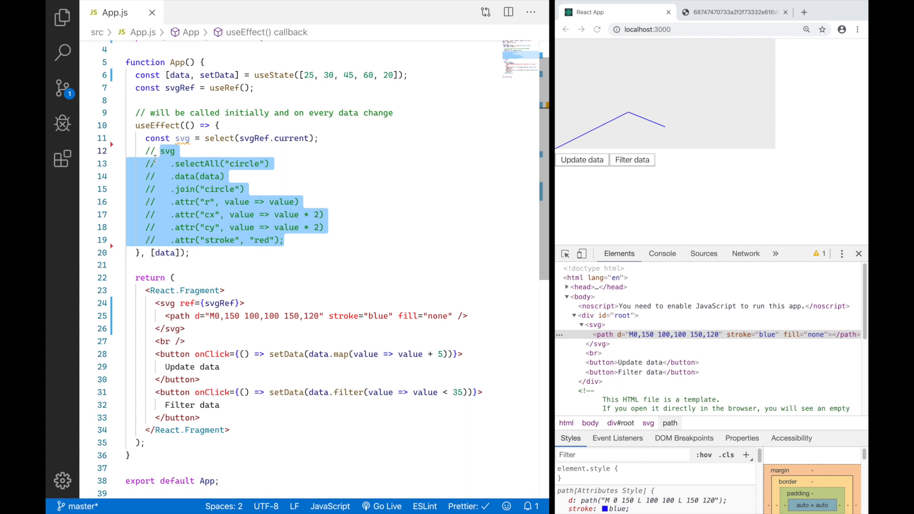
Deselect the commented-out circle-drawing code, leaving only the blue line rendered
{"action": "left_click", "coordinate": [319, 264]}
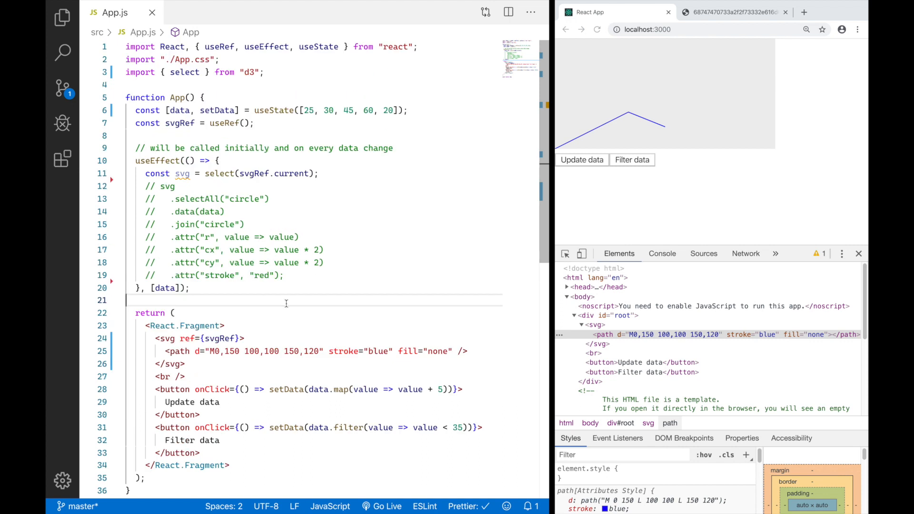
{"action": "mouse_move", "coordinate": [596, 388]}
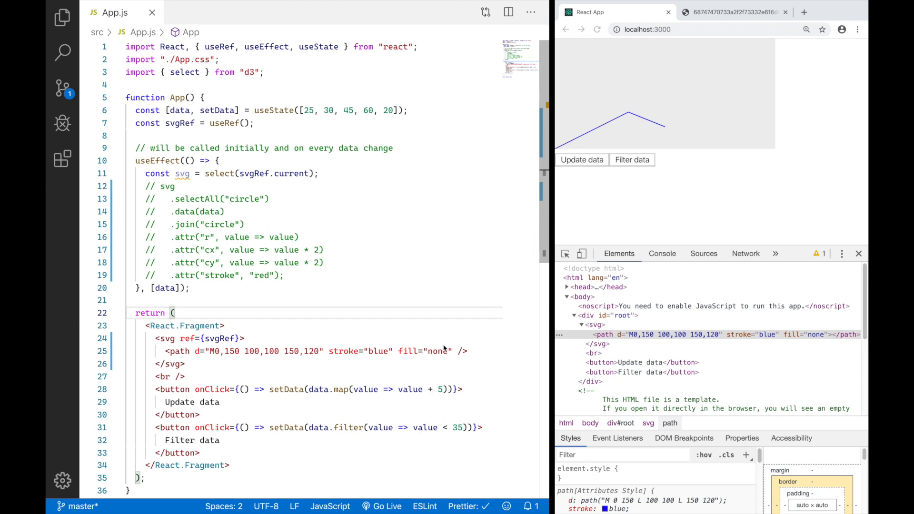
{"action": "mouse_move", "coordinate": [474, 356]}
{"action": "type", "text": ", line"}
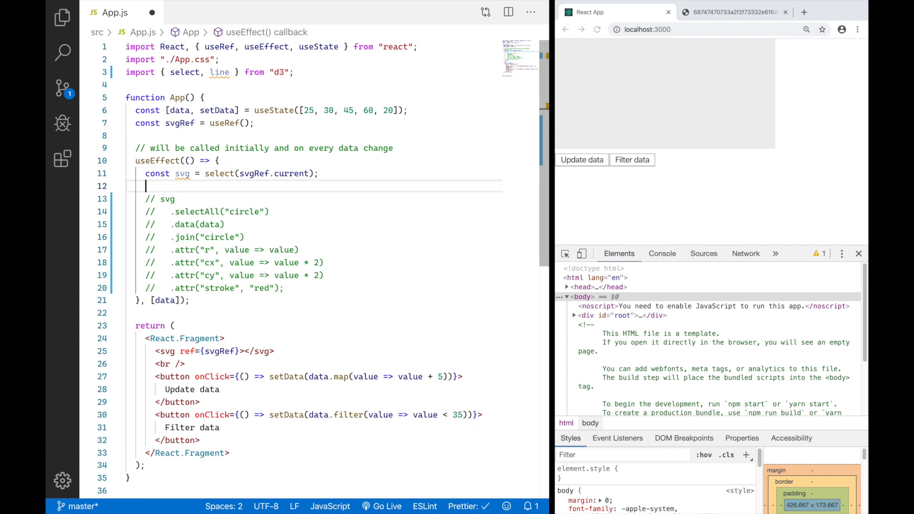
Start the line generator with const myLine = line(). in useEffect
{"action": "type", "text": "const my"}
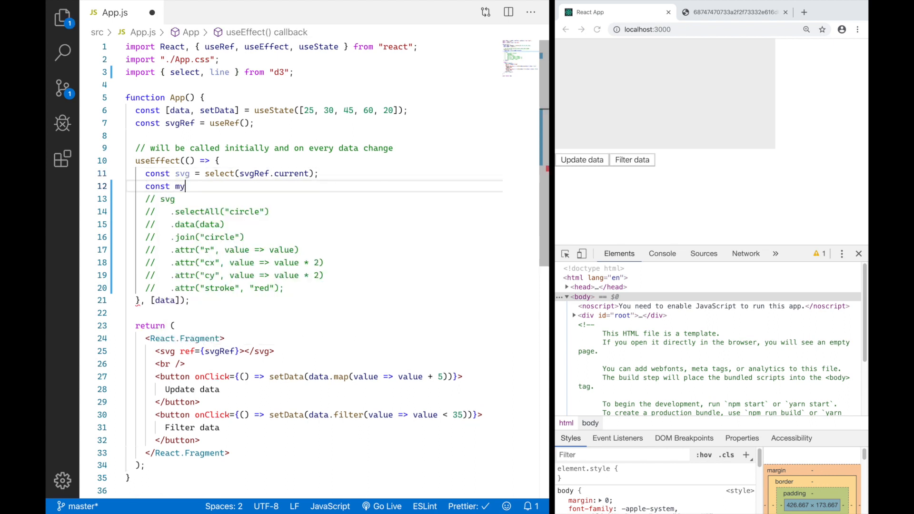
{"action": "type", "text": "Line = line"}
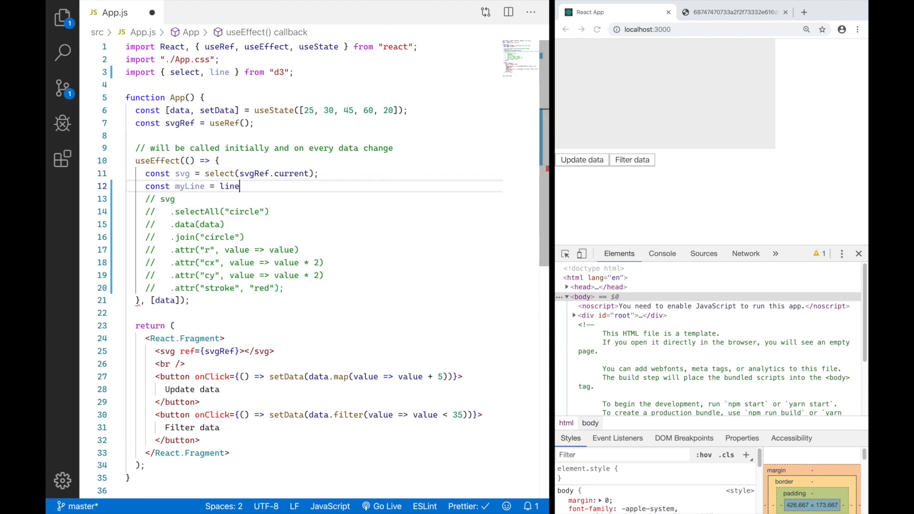
{"action": "type", "text": "()."}
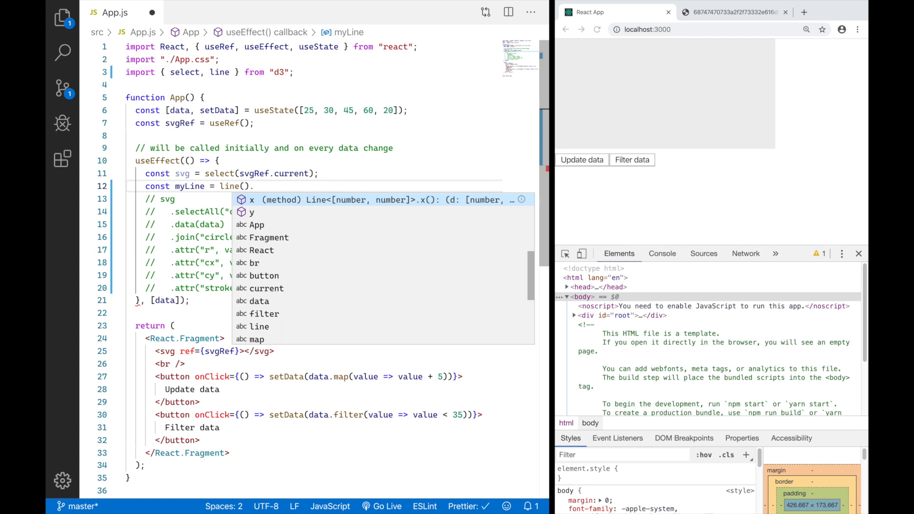
Chain .x((value, index) => index * 50) and .y(value => value) onto myLine
{"action": "type", "text": "x(("}
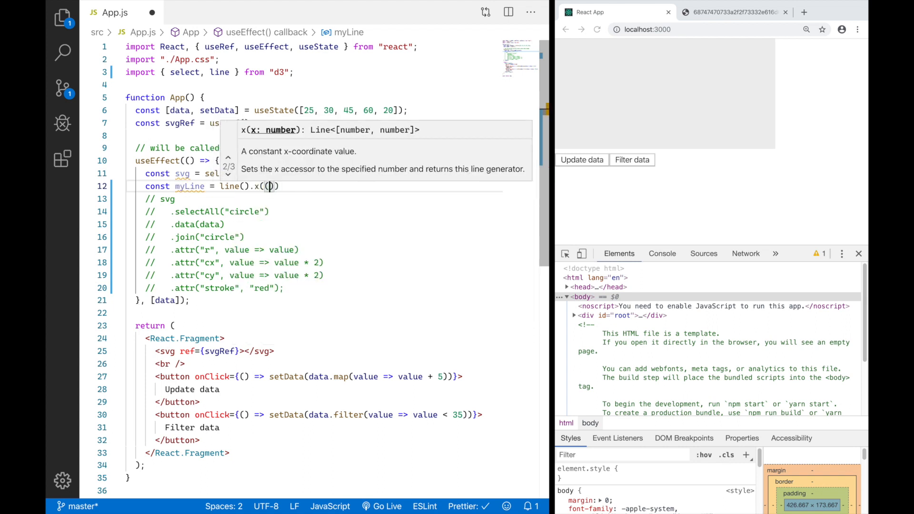
{"action": "type", "text": "value,"}
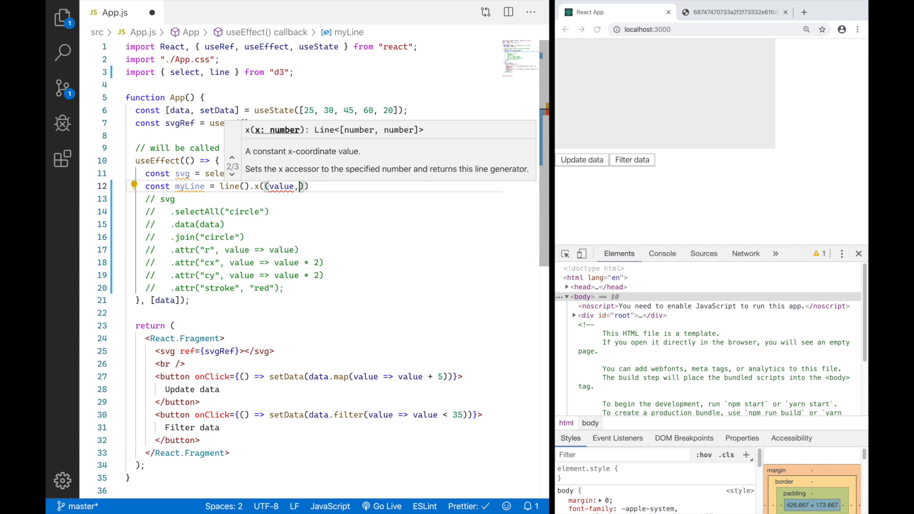
{"action": "type", "text": "index"}
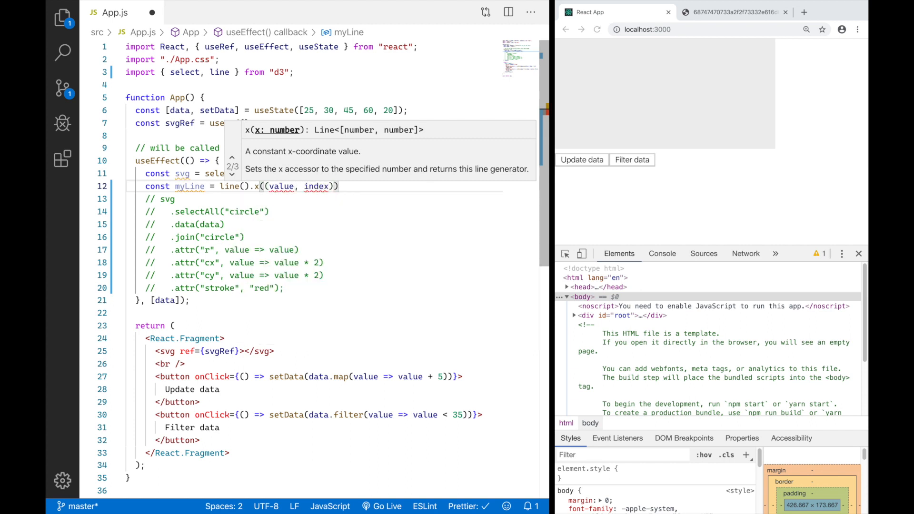
{"action": "type", "text": "=>"}
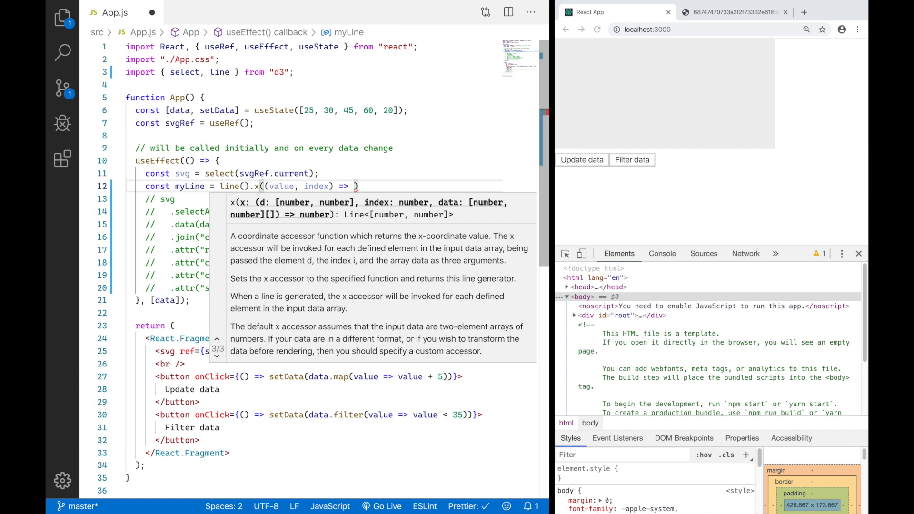
{"action": "type", "text": "index * 50"}
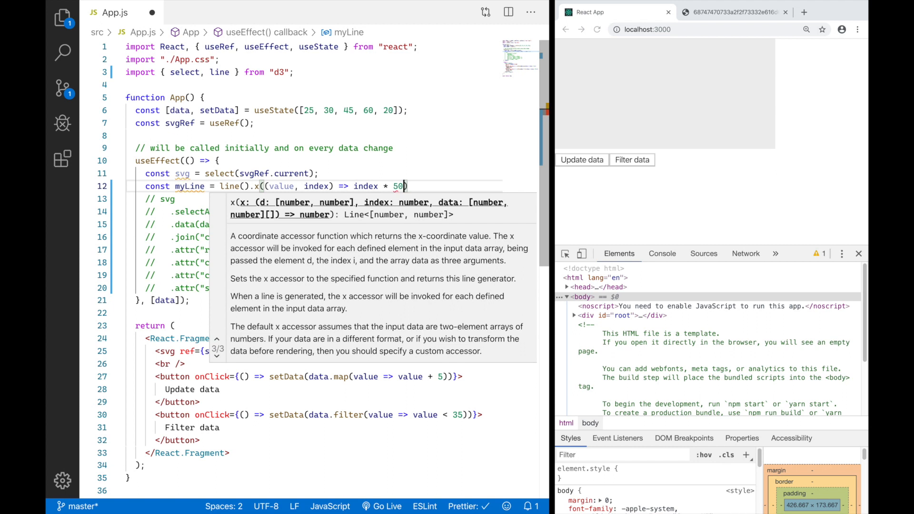
{"action": "type", "text": ").y("}
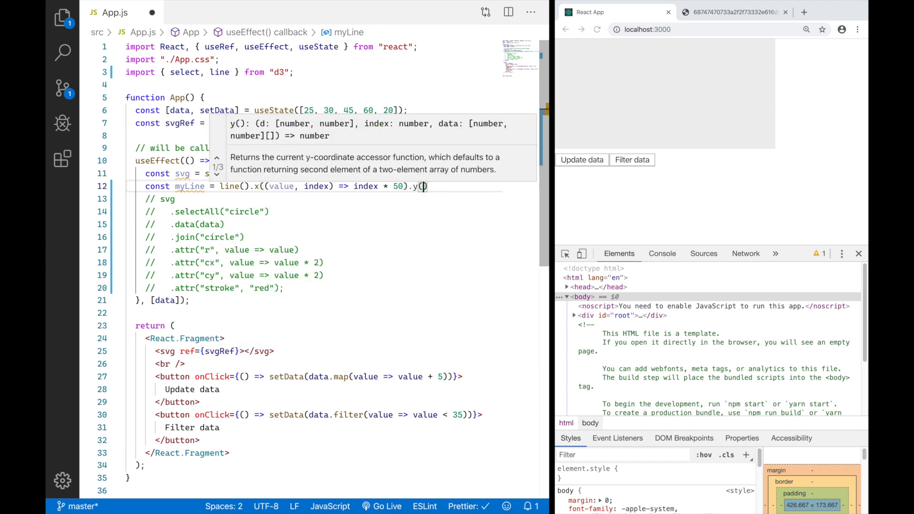
{"action": "type", "text": "value =>"}
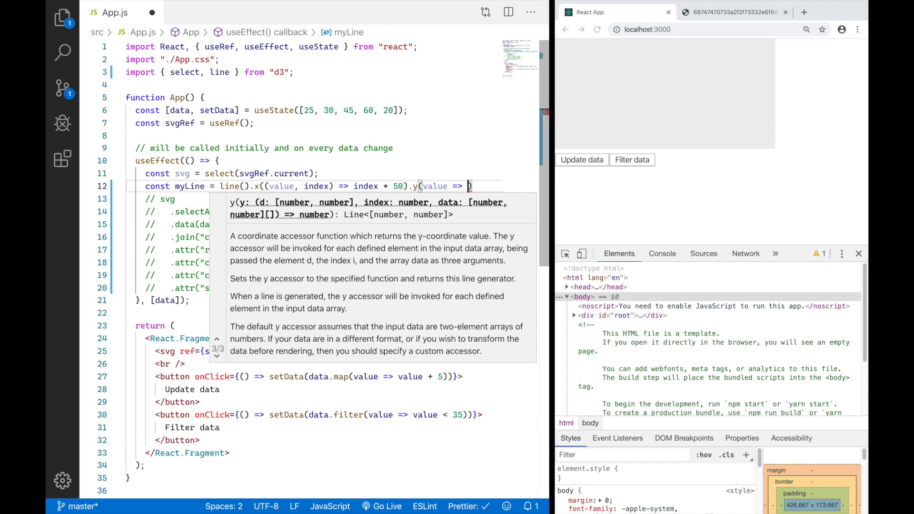
{"action": "type", "text": "value => value);"}
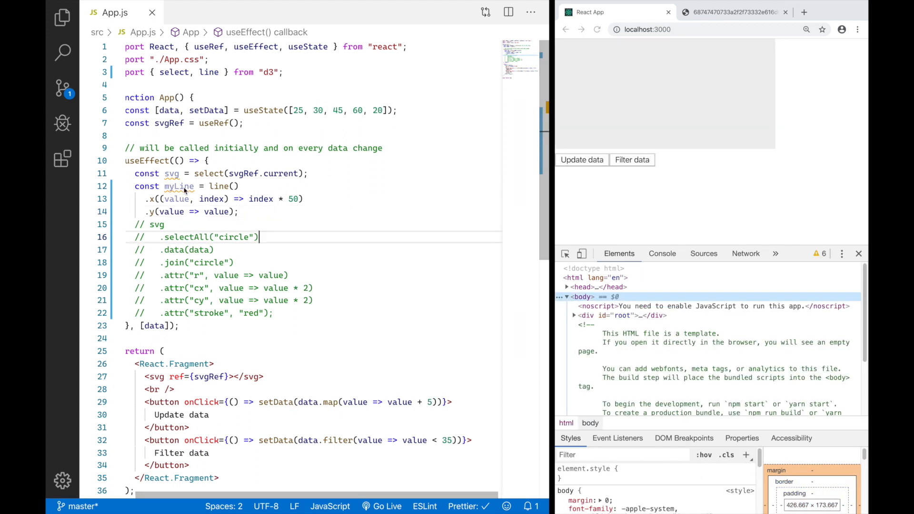
{"action": "mouse_move", "coordinate": [179, 186]}
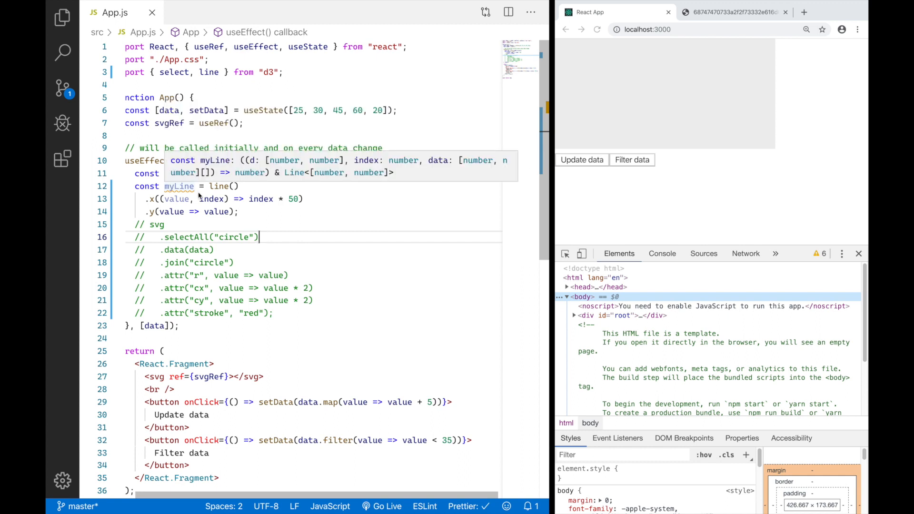
{"action": "mouse_move", "coordinate": [241, 218]}
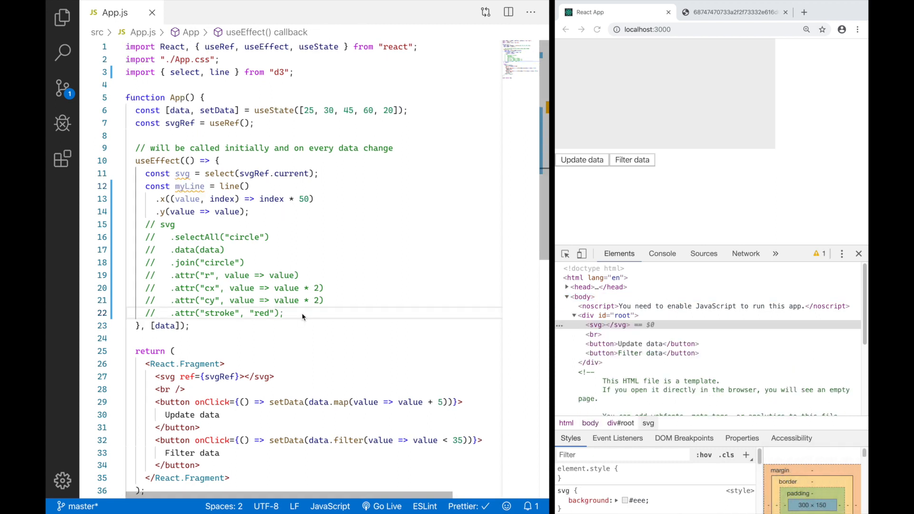
Bind the data to a path with svg.selectAll("path").data([data]).join("path")
{"action": "key", "text": "enter"}
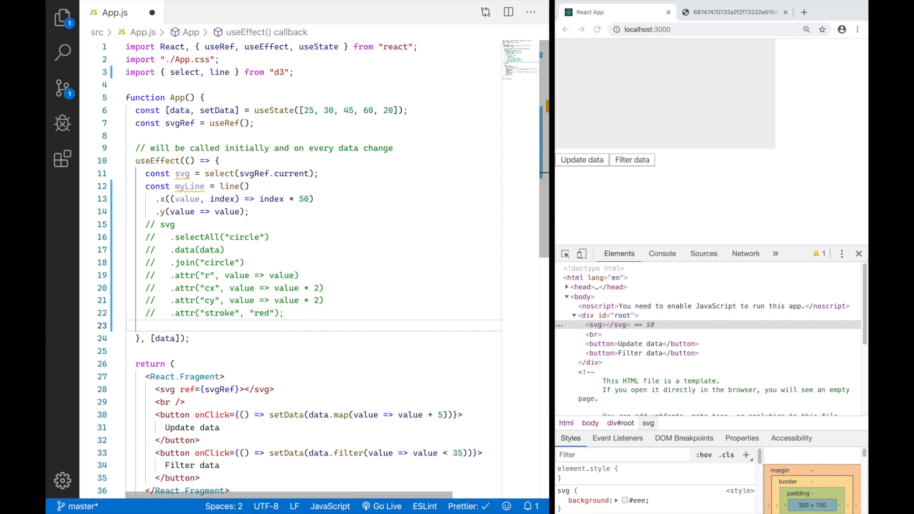
{"action": "type", "text": "svg"}
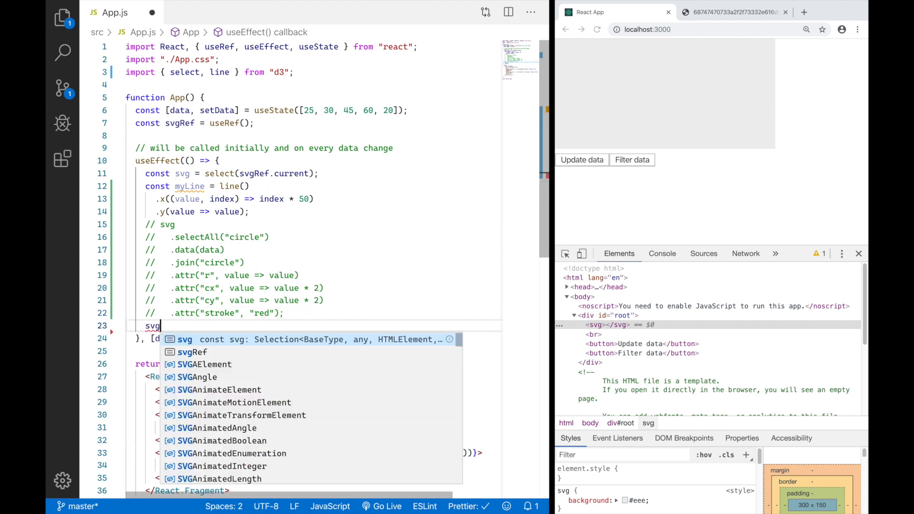
{"action": "type", "text": ".selectAll(\"path"}
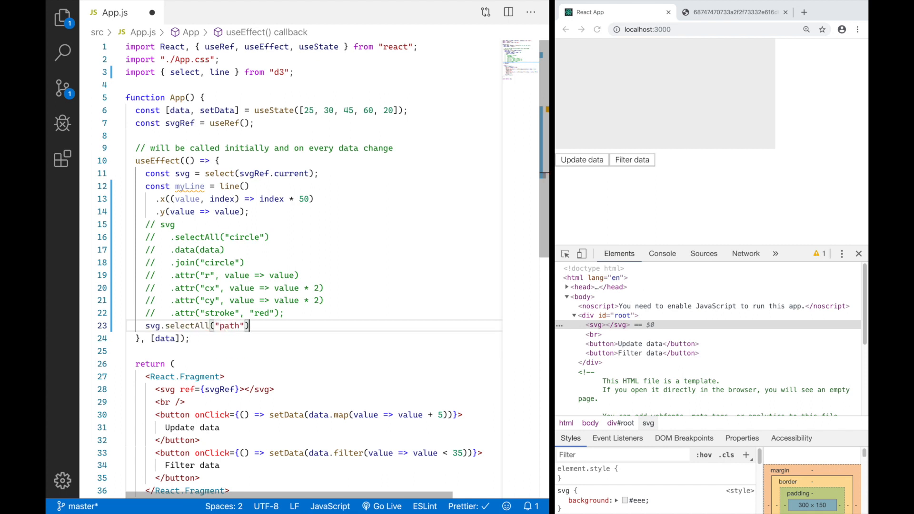
{"action": "type", "text": ".data"}
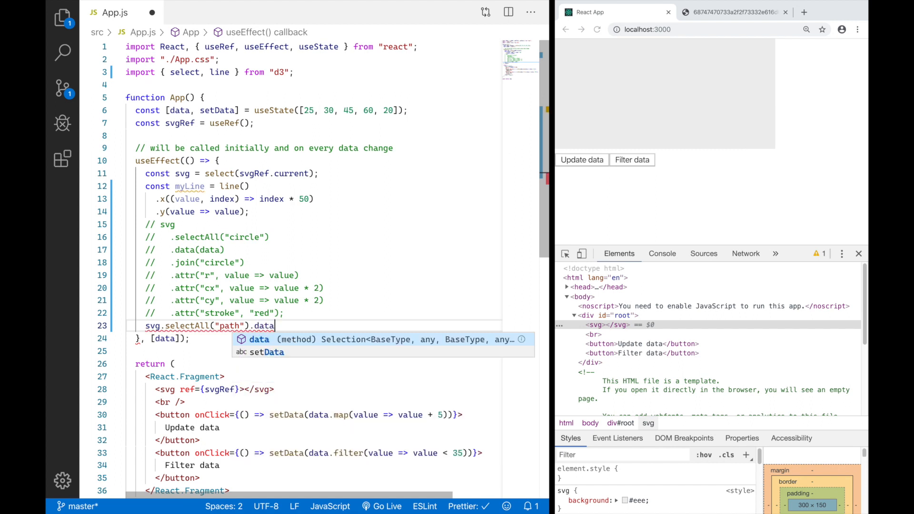
{"action": "type", "text": "()"}
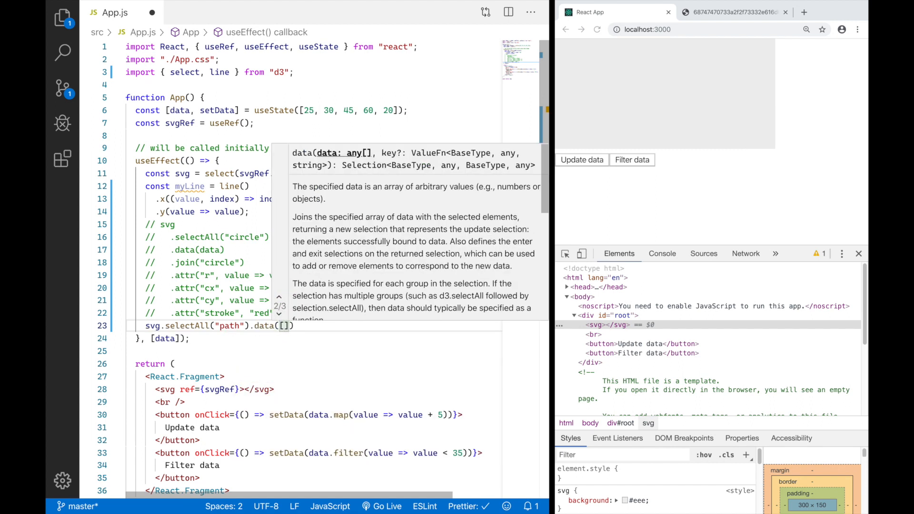
{"action": "type", "text": "data"}
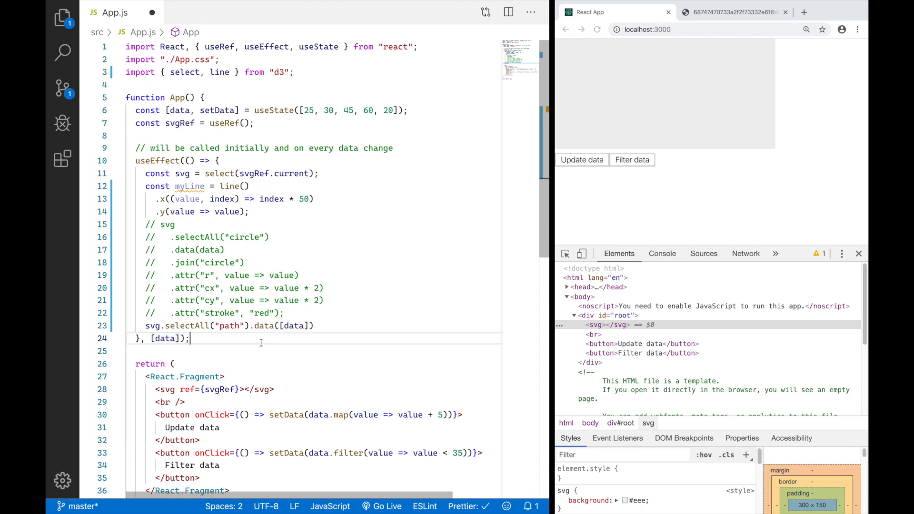
{"action": "double_click", "coordinate": [228, 326]}
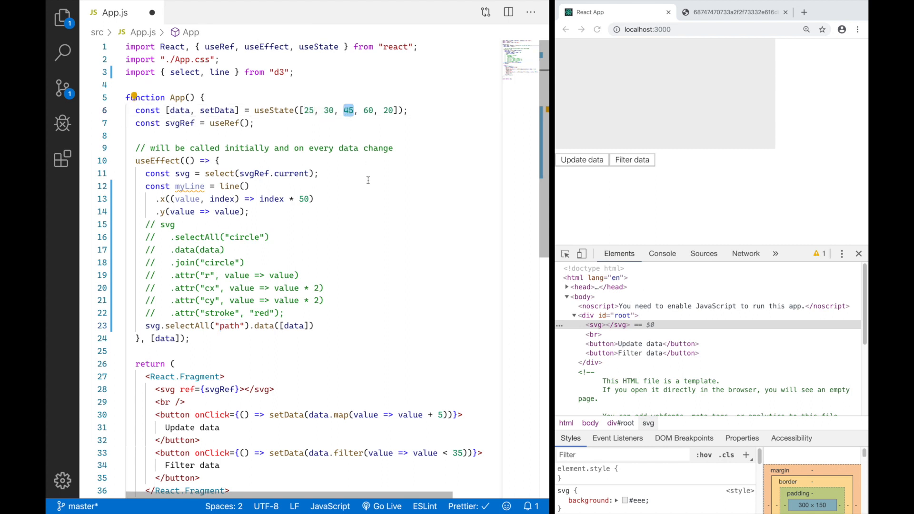
{"action": "mouse_move", "coordinate": [376, 225]}
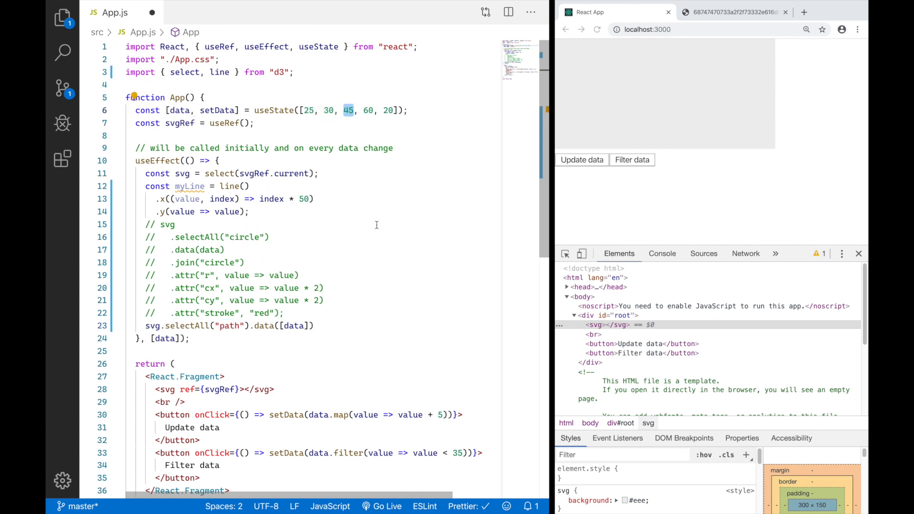
{"action": "mouse_move", "coordinate": [408, 110]}
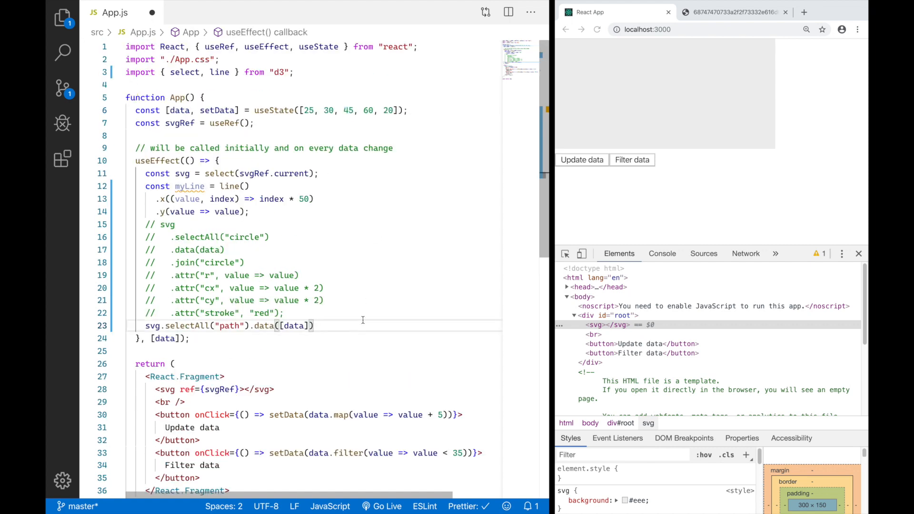
{"action": "type", "text": ".joi"}
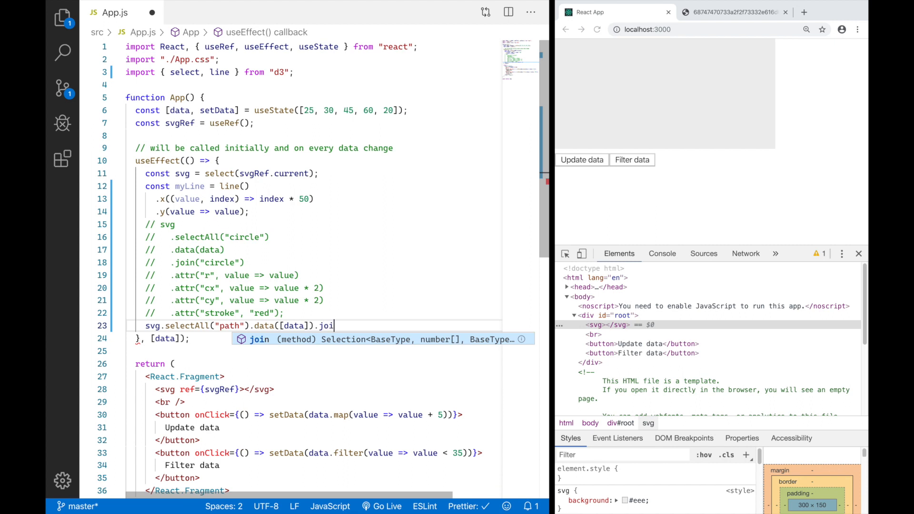
{"action": "type", "text": "(\"path\""}
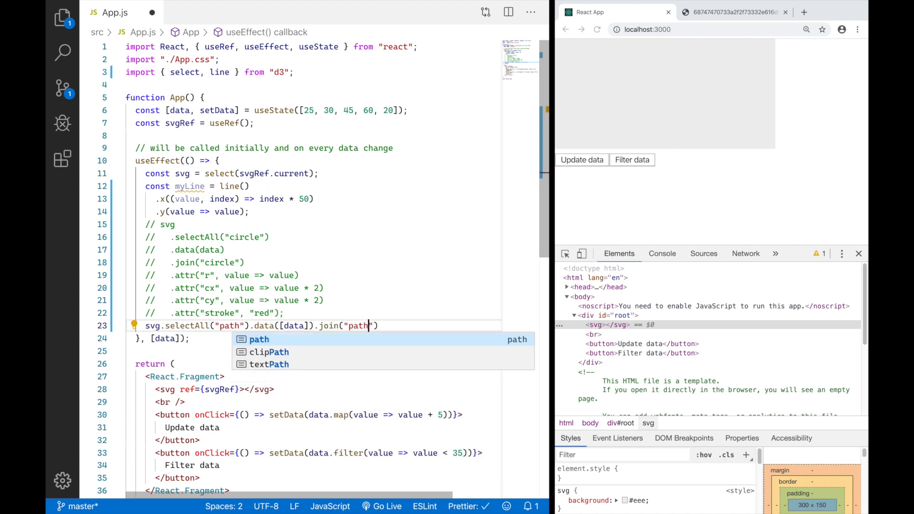
{"action": "key", "text": "Escape"}
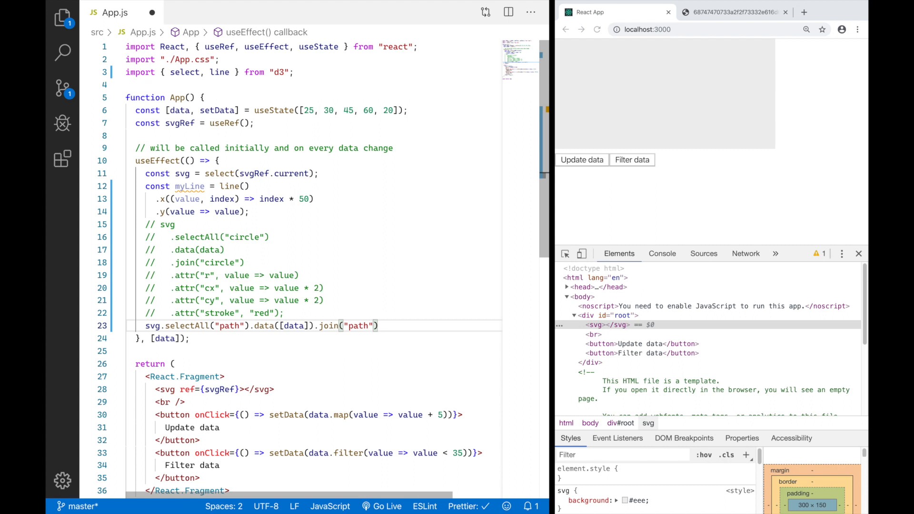
{"action": "left_click", "coordinate": [377, 325]}
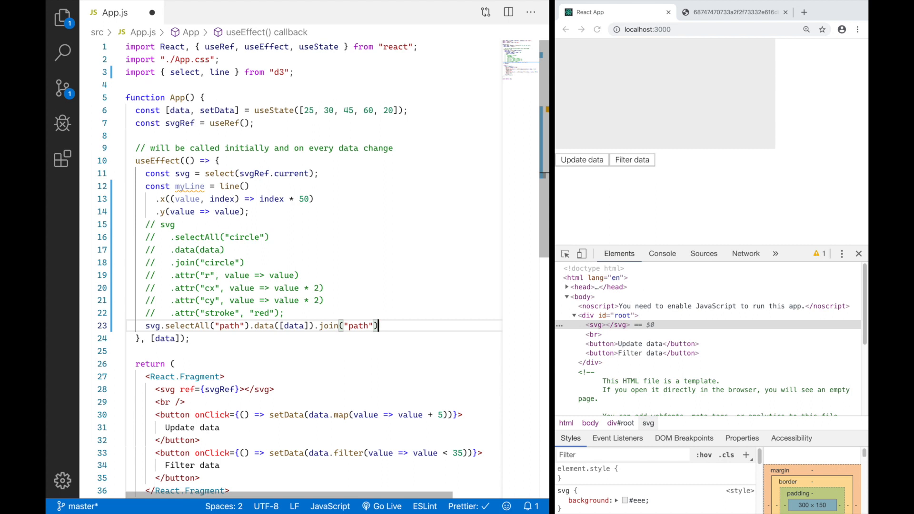
Set the path's d attribute to value => myLine(value) and save App.js
{"action": "type", "text": ".attr"}
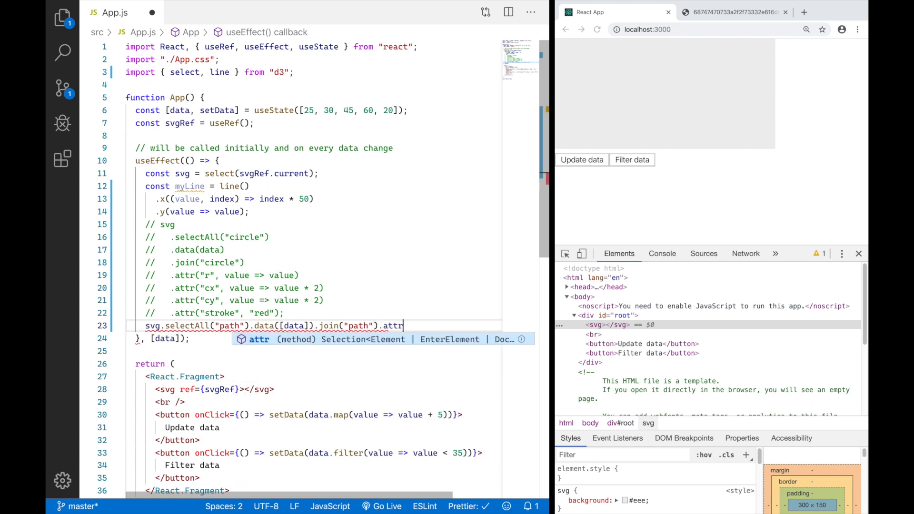
{"action": "type", "text": "("}
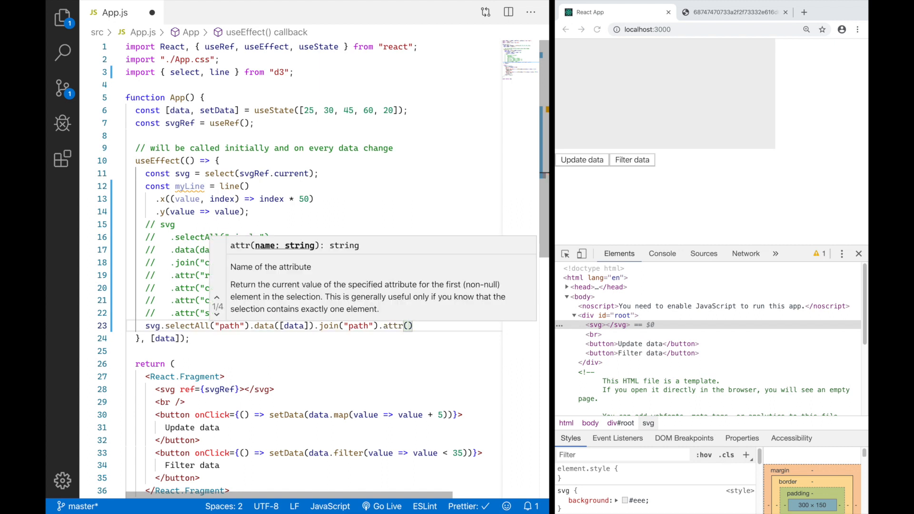
{"action": "type", "text": "\"d\""}
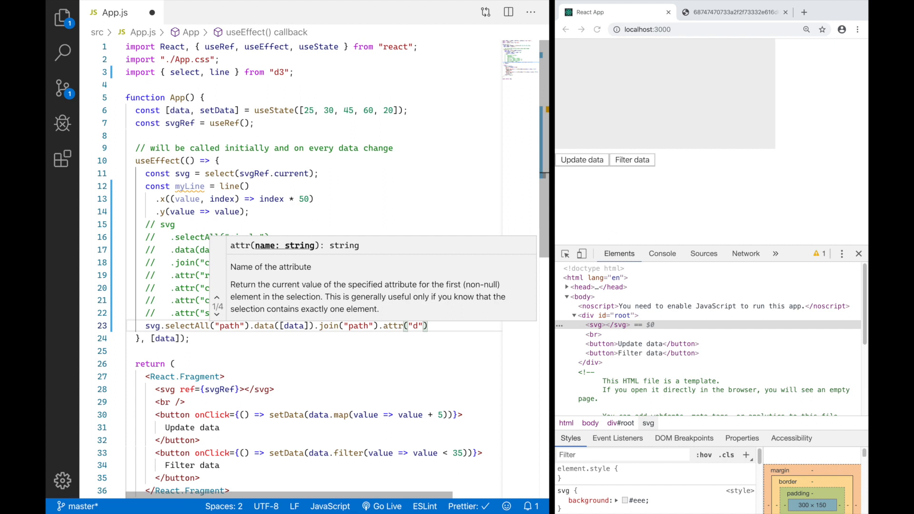
{"action": "type", "text": ","}
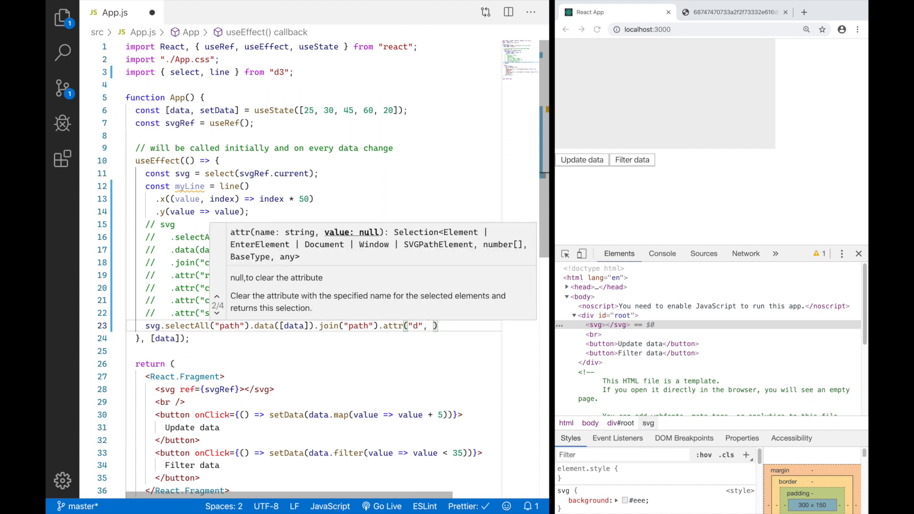
{"action": "type", "text": "value =>"}
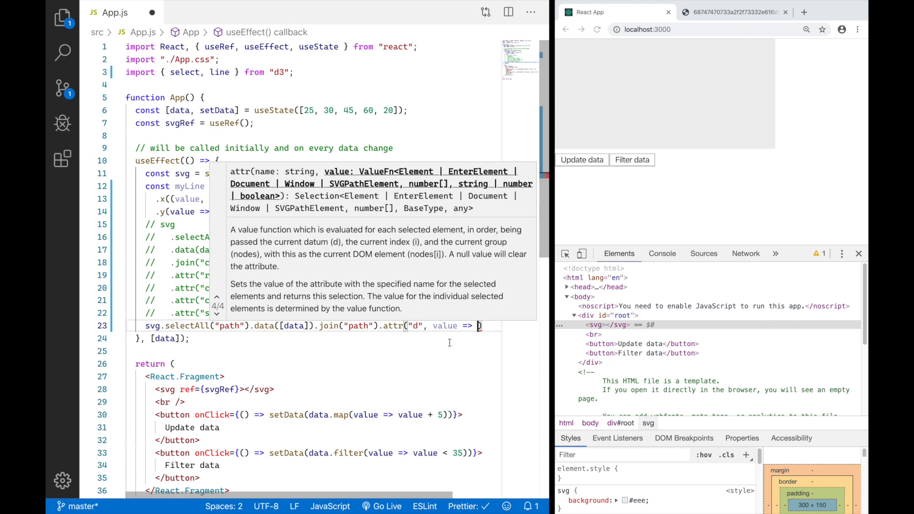
{"action": "type", "text": "myLine(value"}
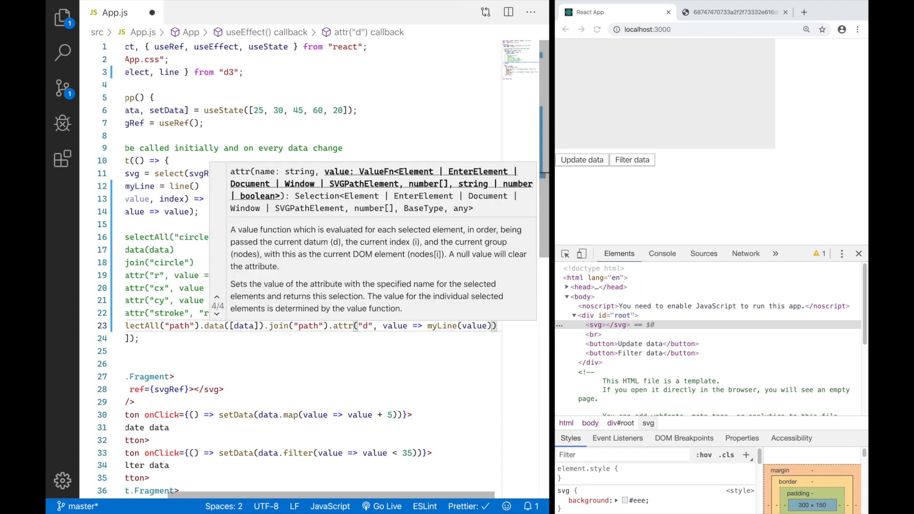
{"action": "left_click", "coordinate": [442, 325]}
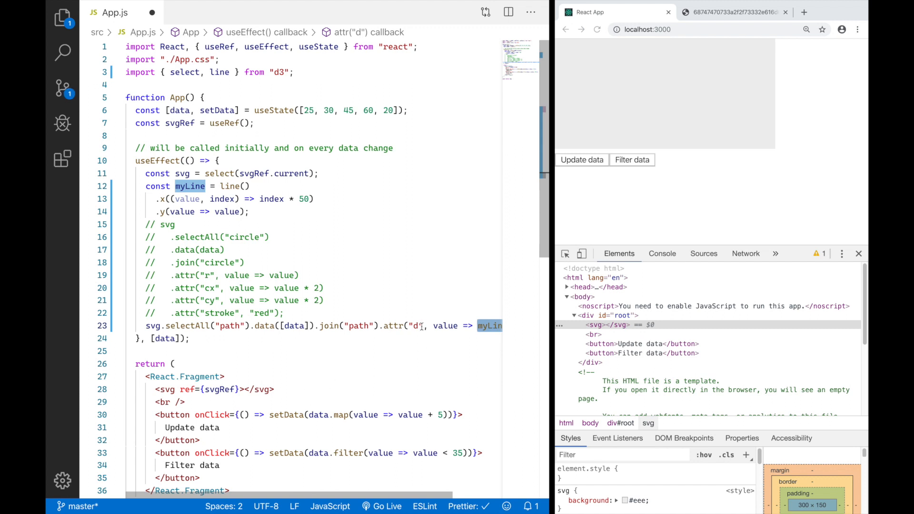
{"action": "key", "text": "ctrl+s"}
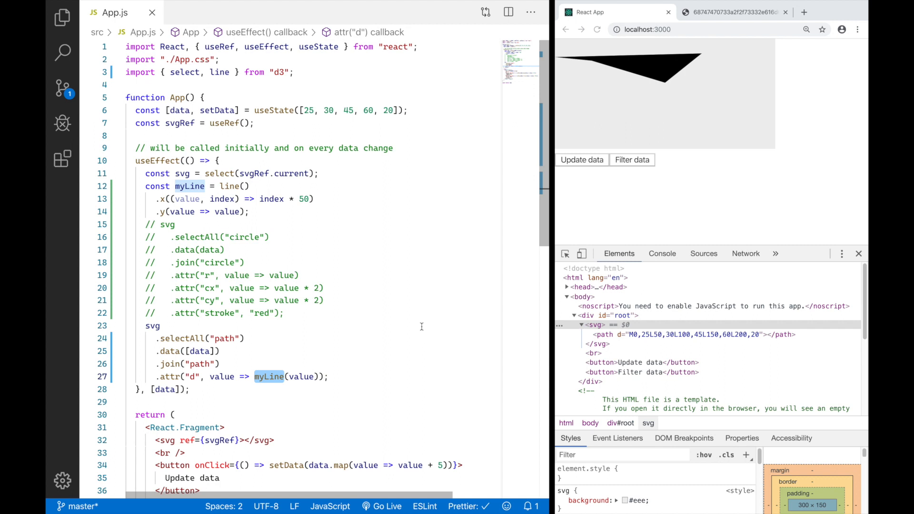
{"action": "mouse_move", "coordinate": [625, 83]}
{"action": "type", "text": ".attr(\"fill\", \"\");"}
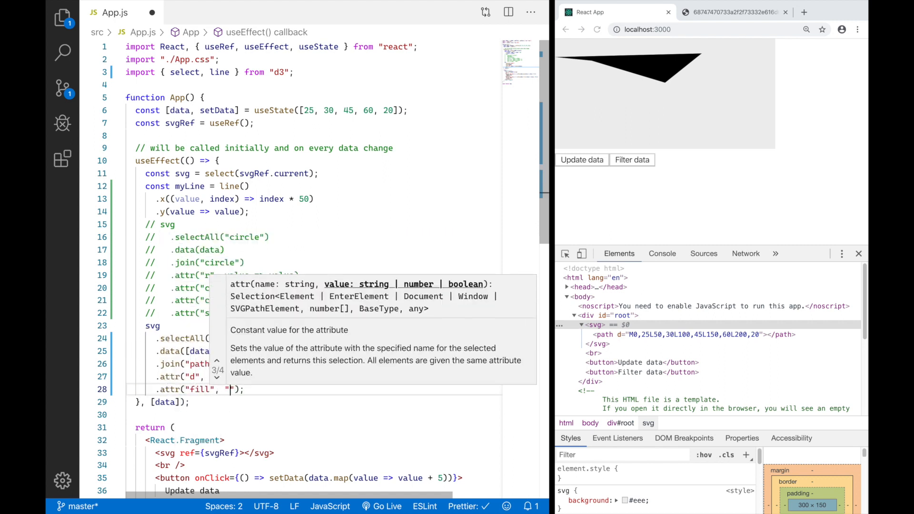
Give the path attr fill "none" and stroke "blue"
{"action": "type", "text": "none"}
{"action": "type", "text": ".attr(\"stroke\");"}
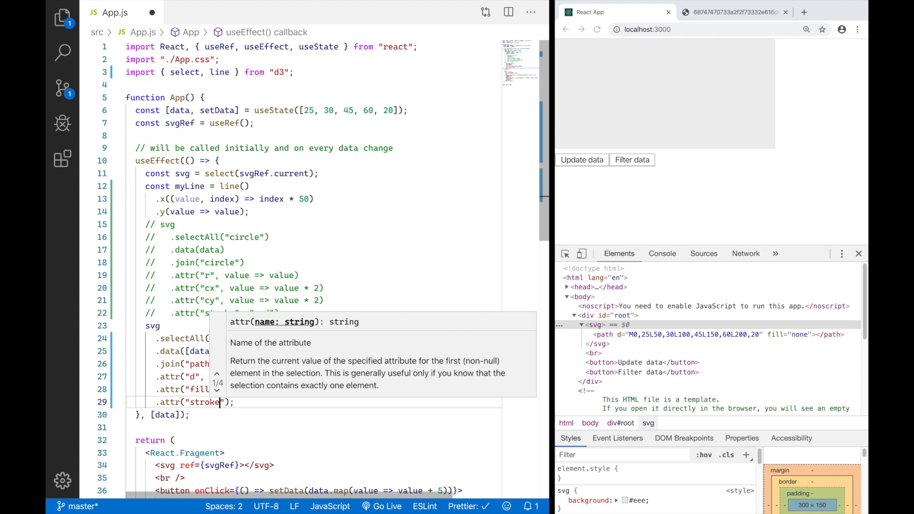
{"action": "type", "text": ", \"blue\""}
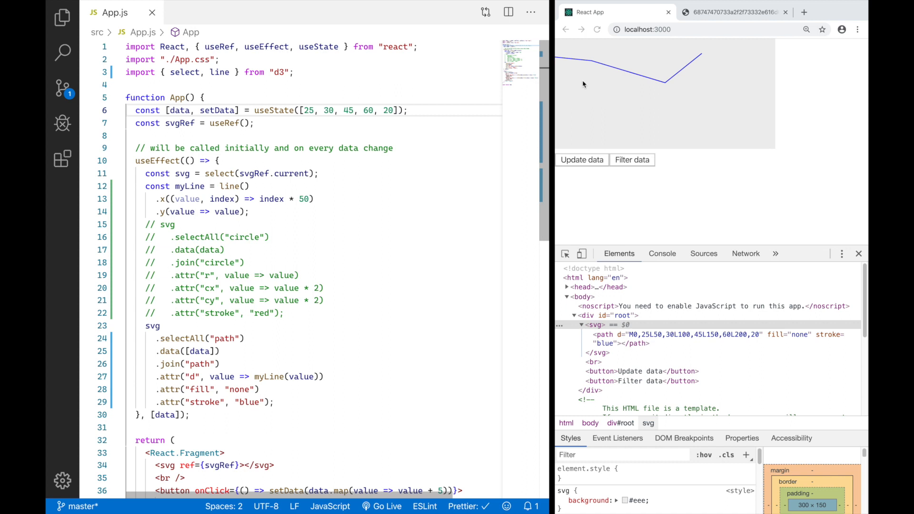
{"action": "mouse_move", "coordinate": [556, 42]}
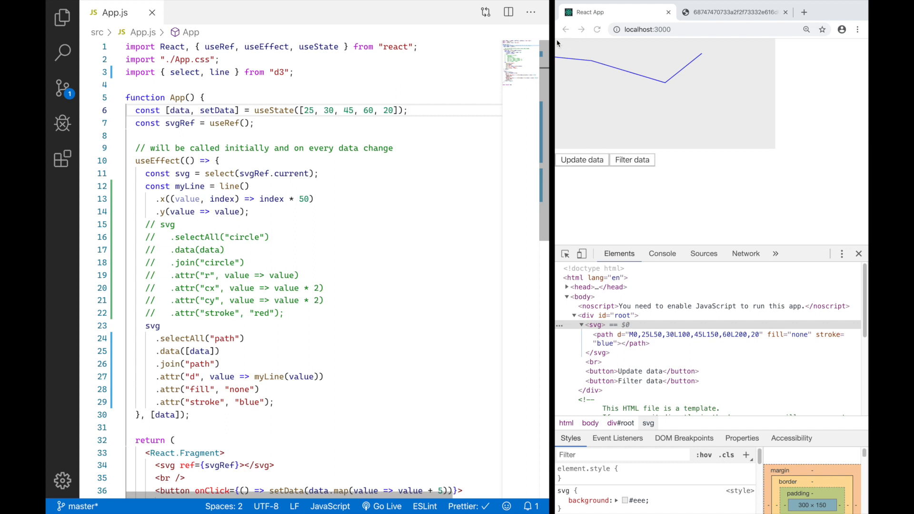
{"action": "mouse_move", "coordinate": [558, 56]}
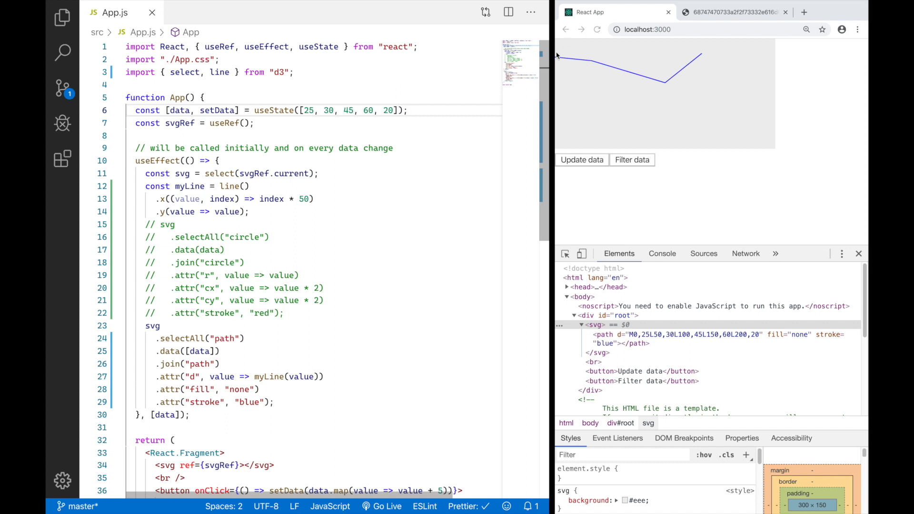
{"action": "mouse_move", "coordinate": [596, 70]}
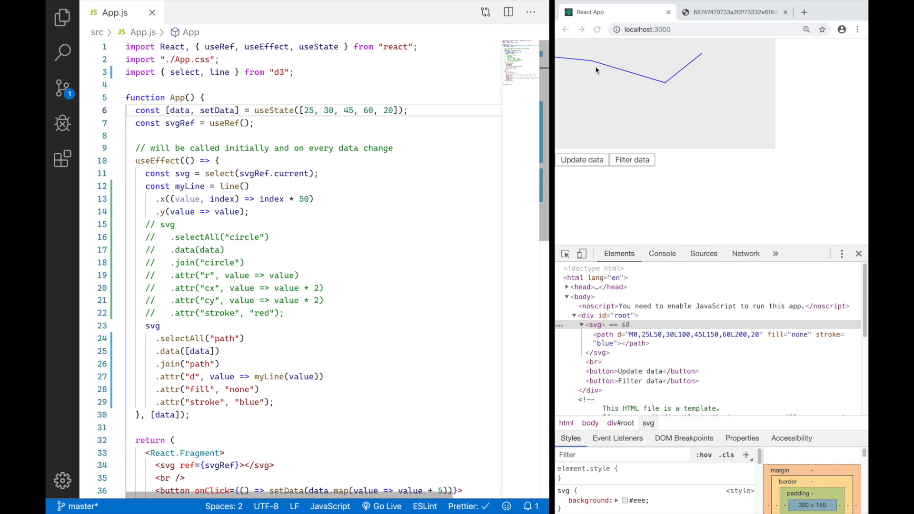
{"action": "mouse_move", "coordinate": [626, 45]}
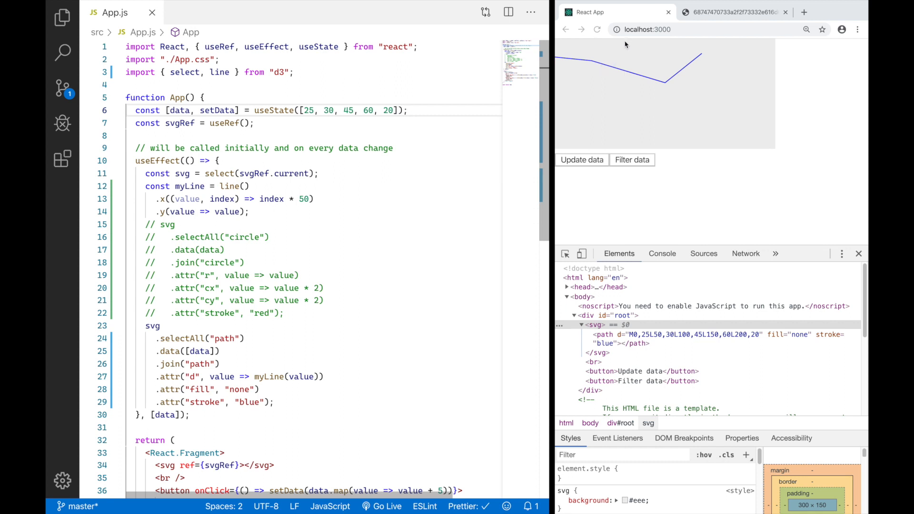
{"action": "mouse_move", "coordinate": [660, 43]}
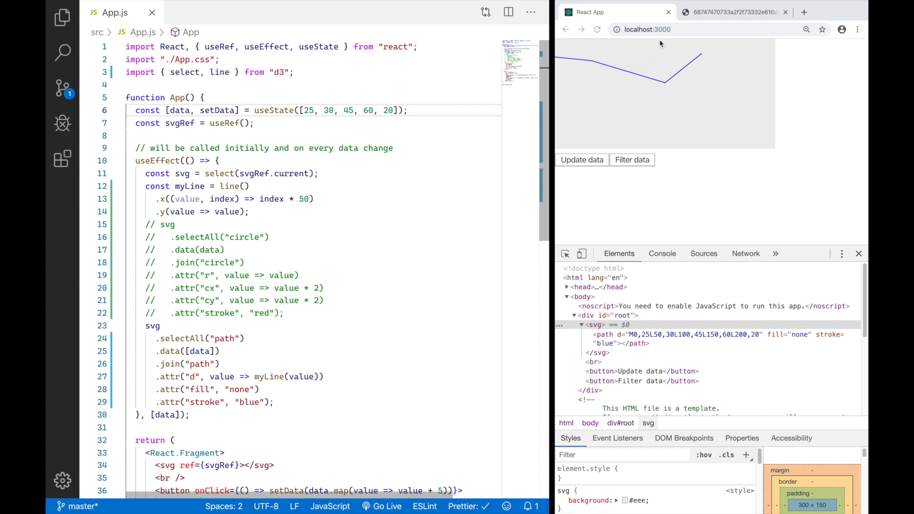
{"action": "mouse_move", "coordinate": [699, 42]}
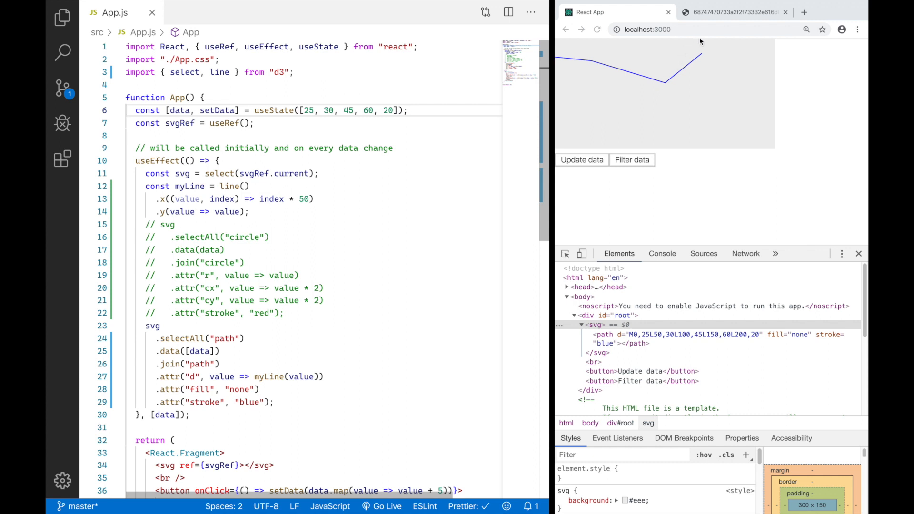
{"action": "mouse_move", "coordinate": [702, 55]}
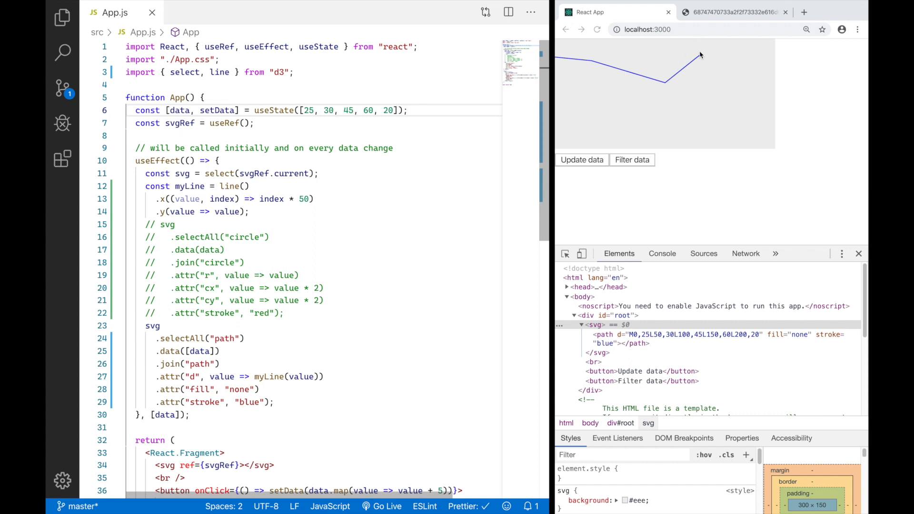
Extend the data array to [25, 30, 45, 60, 20, 65, 75]
{"action": "type", "text": ","}
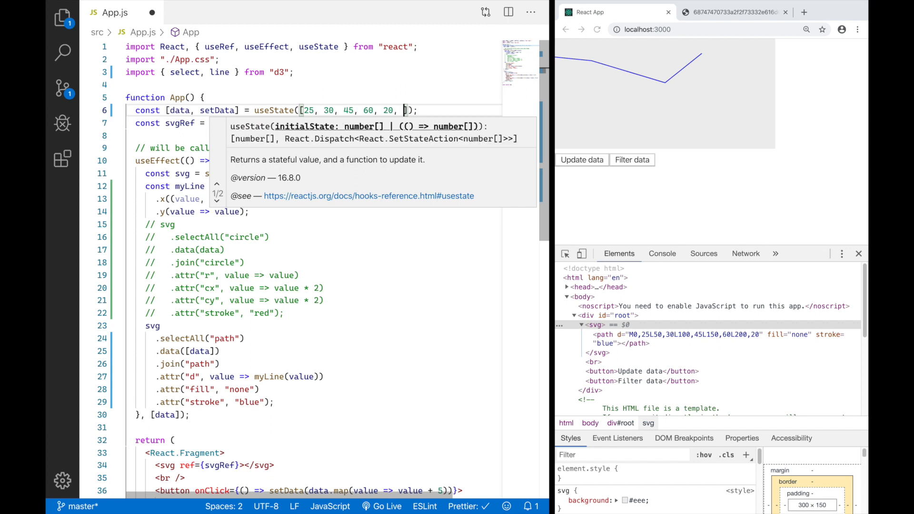
{"action": "type", "text": "6"}
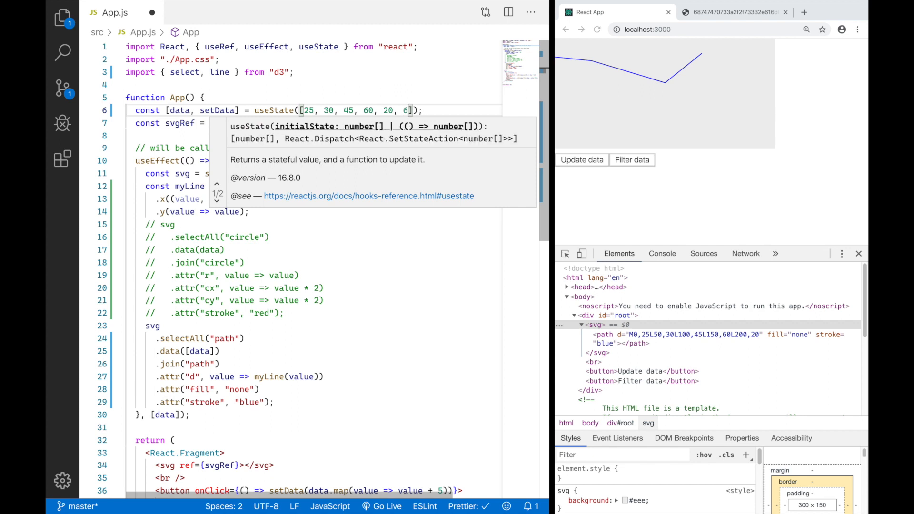
{"action": "type", "text": ", 65, 75"}
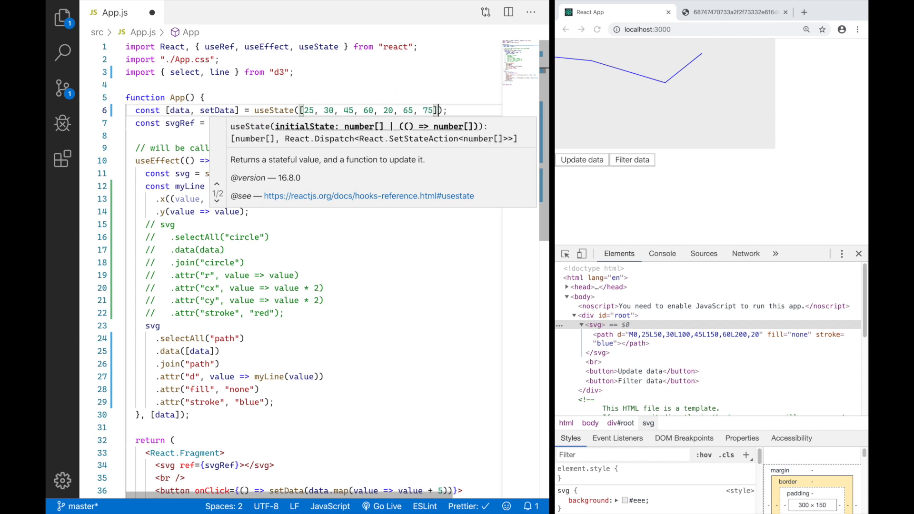
{"action": "left_click", "coordinate": [581, 160]}
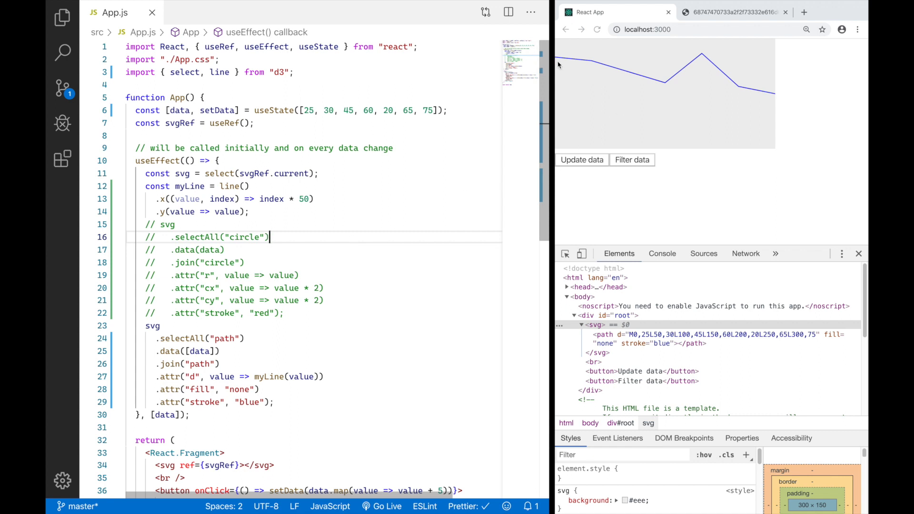
{"action": "mouse_move", "coordinate": [592, 94]}
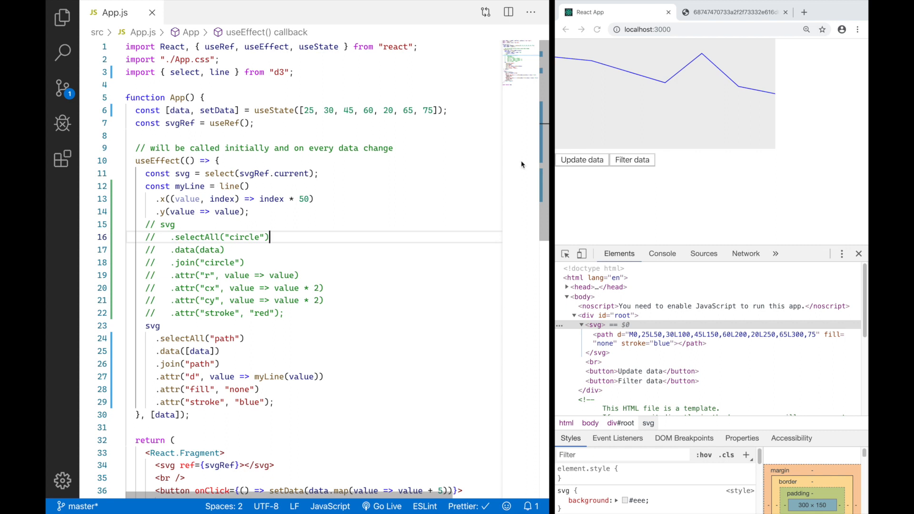
{"action": "left_click", "coordinate": [228, 212]}
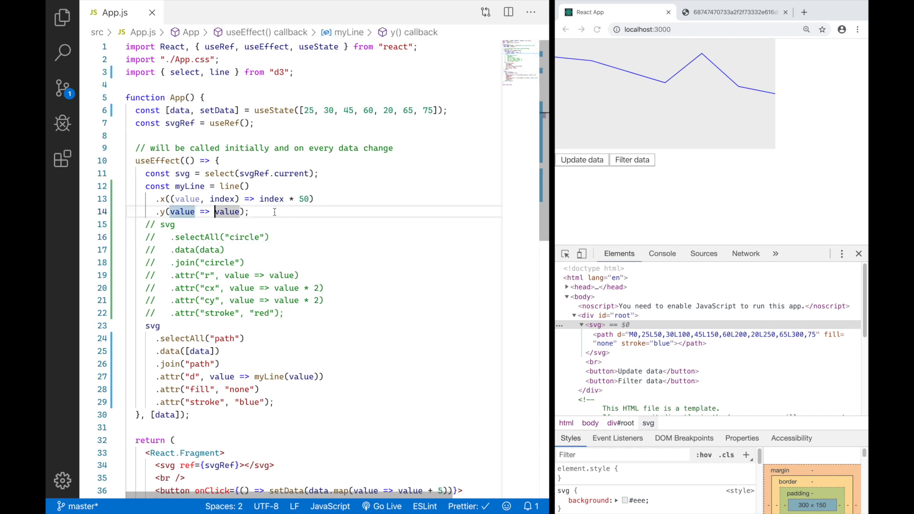
Flip the y accessor to 150 - value and add .curve(curveCardinal) to myLine
{"action": "type", "text": "150"}
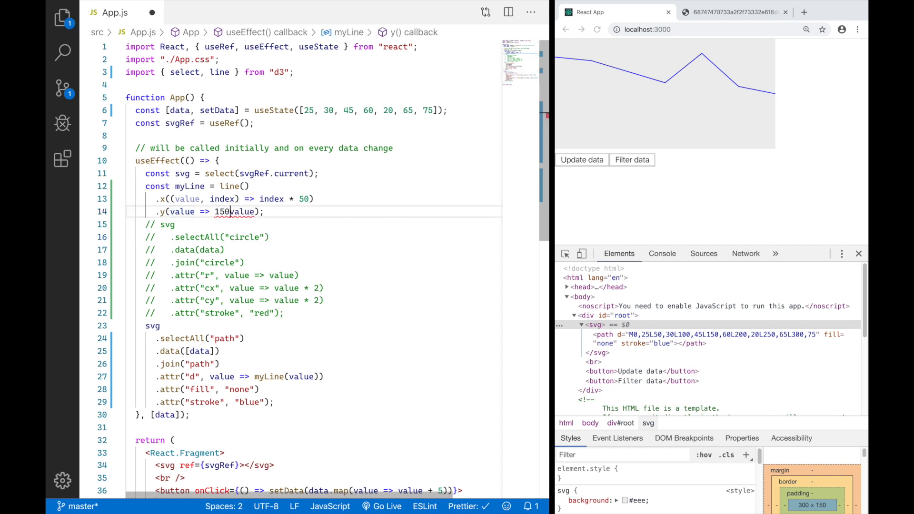
{"action": "type", "text": "-"}
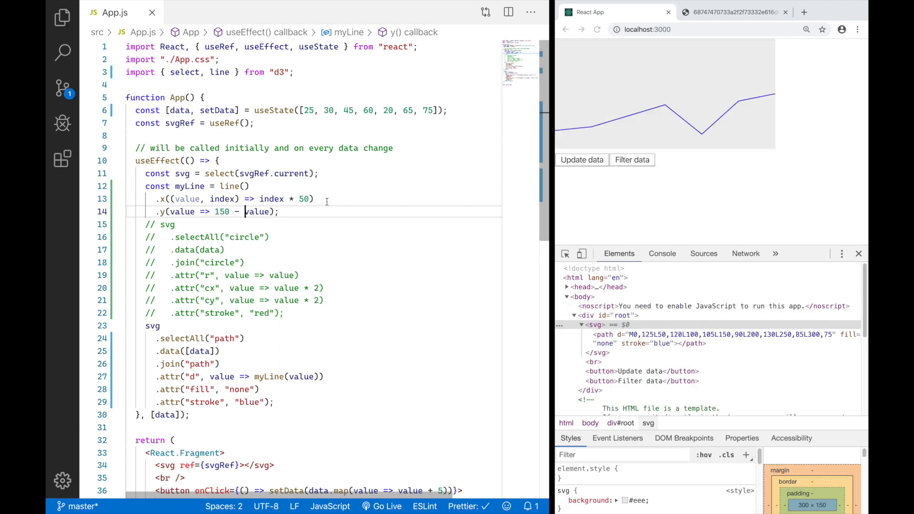
{"action": "key", "text": "Enter"}
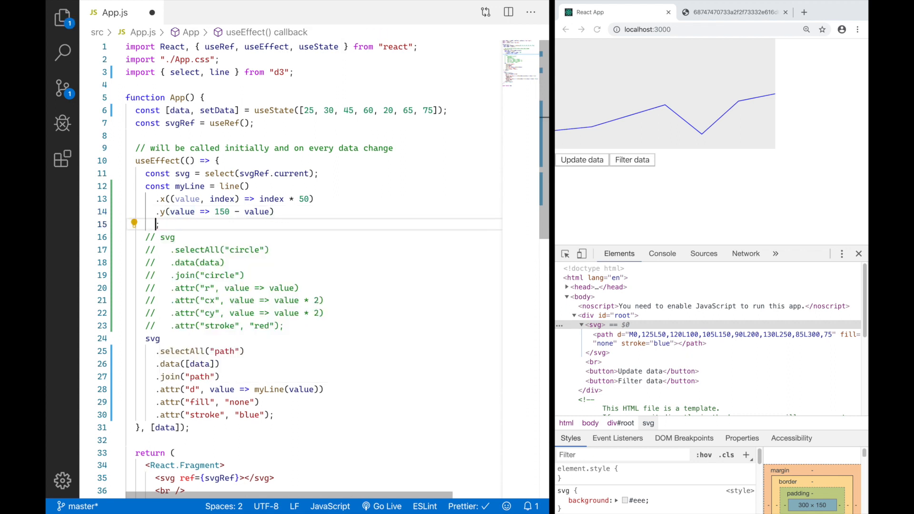
{"action": "type", "text": ".curve"}
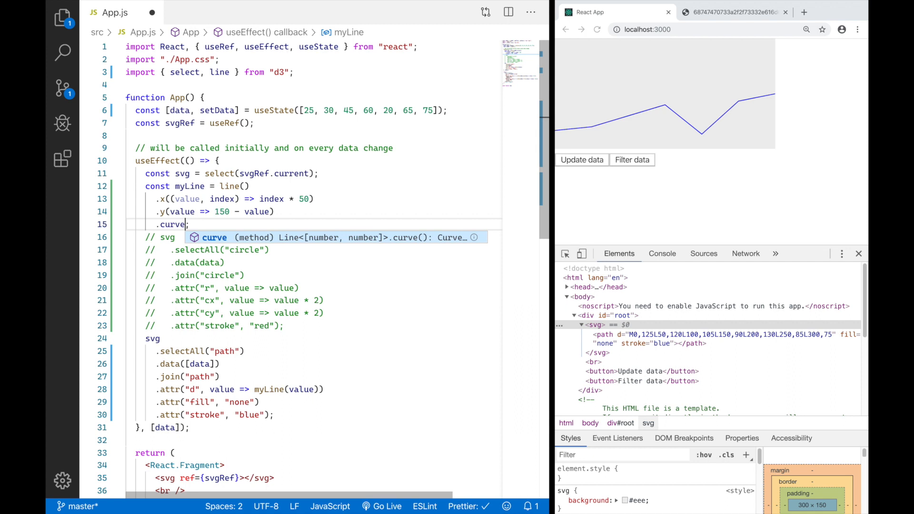
{"action": "type", "text": "()"}
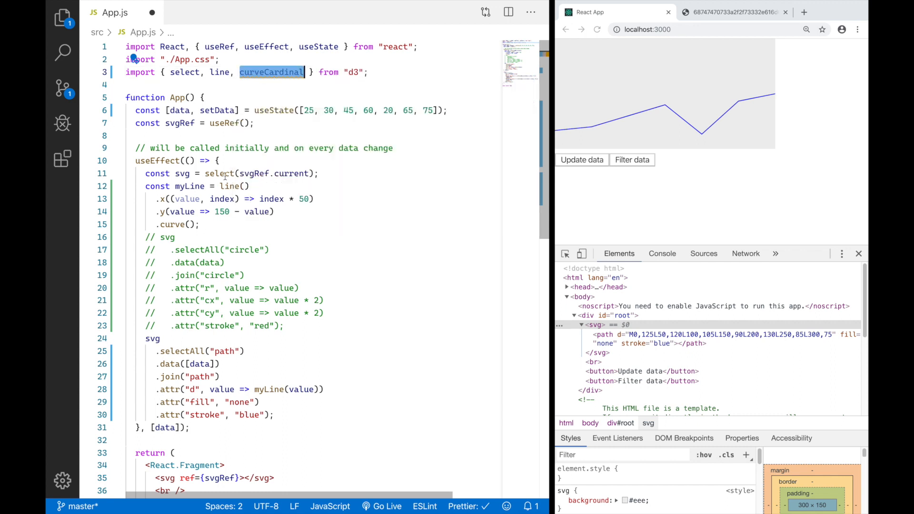
{"action": "type", "text": "curveCardinal"}
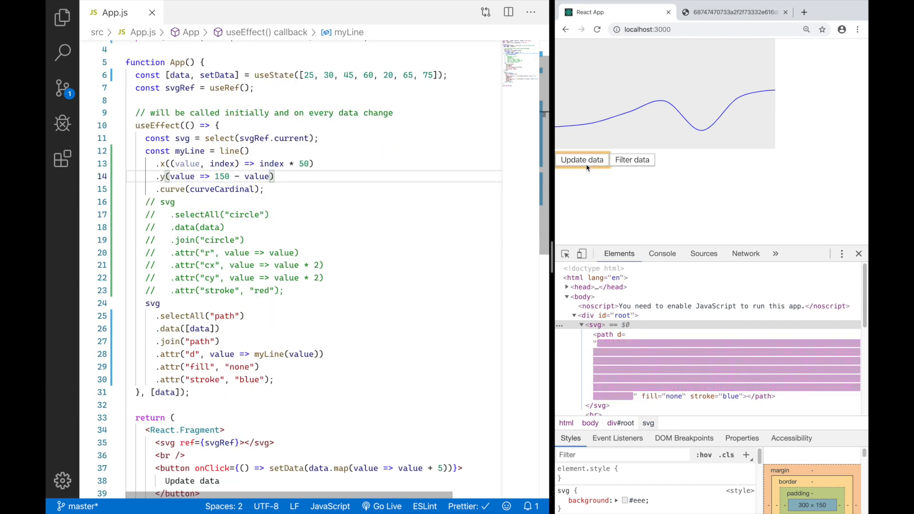
Click Update data twice, filter, update again, then filter until the chart empties
{"action": "left_click", "coordinate": [581, 159]}
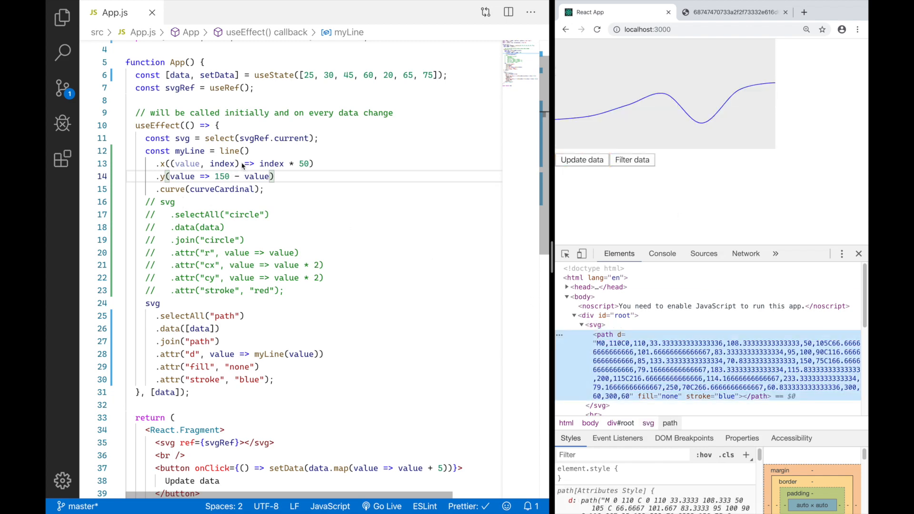
{"action": "mouse_move", "coordinate": [659, 361]}
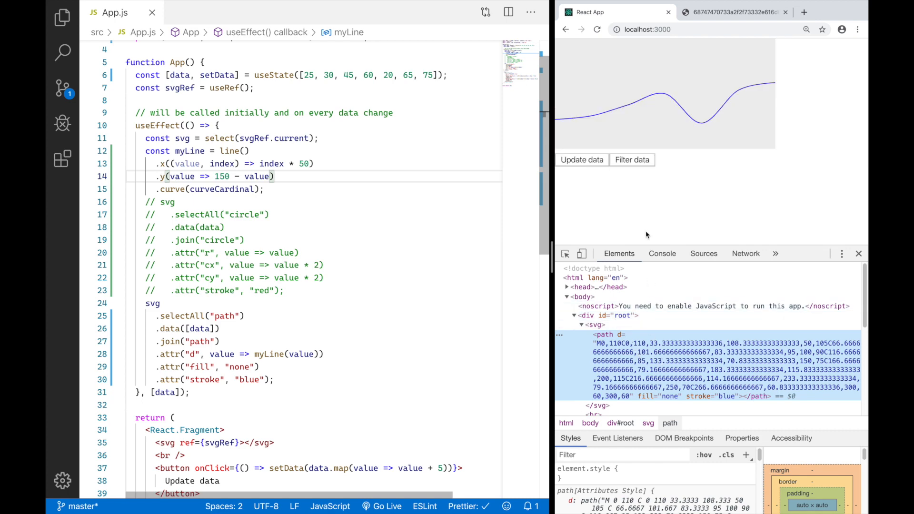
{"action": "left_click", "coordinate": [581, 160]}
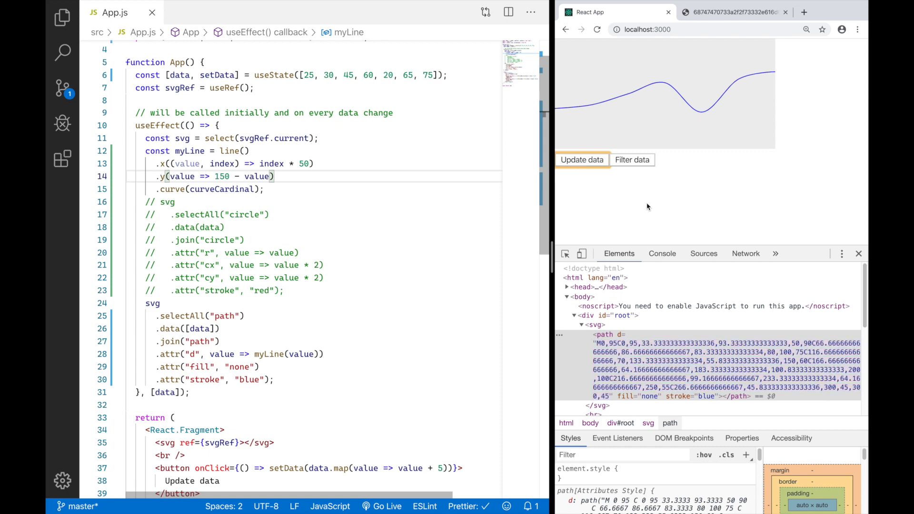
{"action": "left_click", "coordinate": [631, 160]}
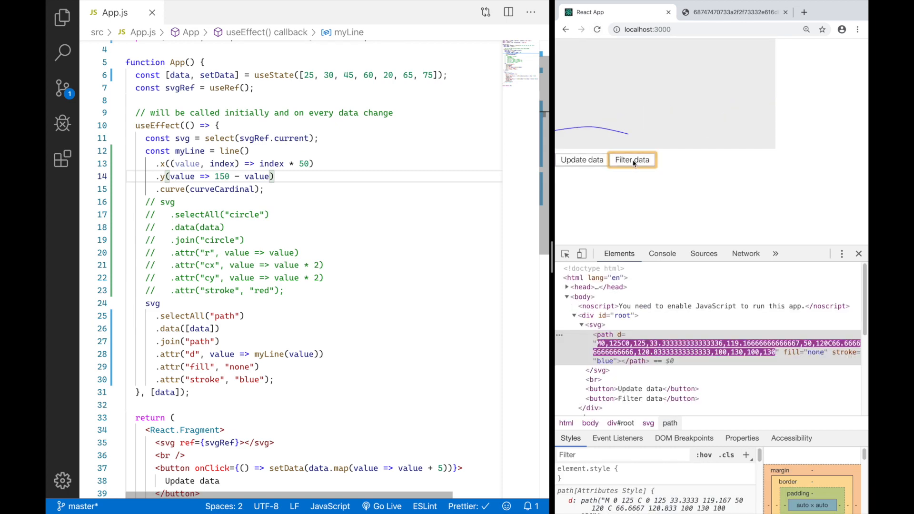
{"action": "left_click", "coordinate": [581, 159]}
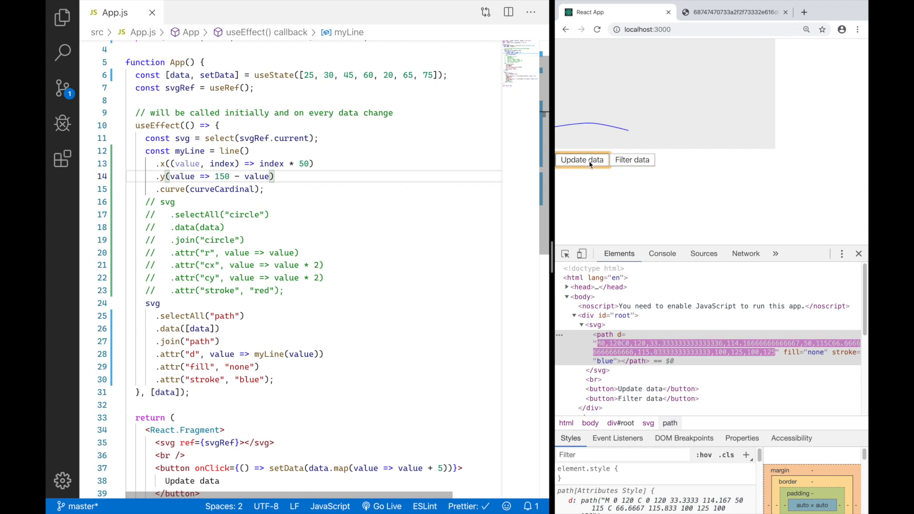
{"action": "left_click", "coordinate": [632, 160]}
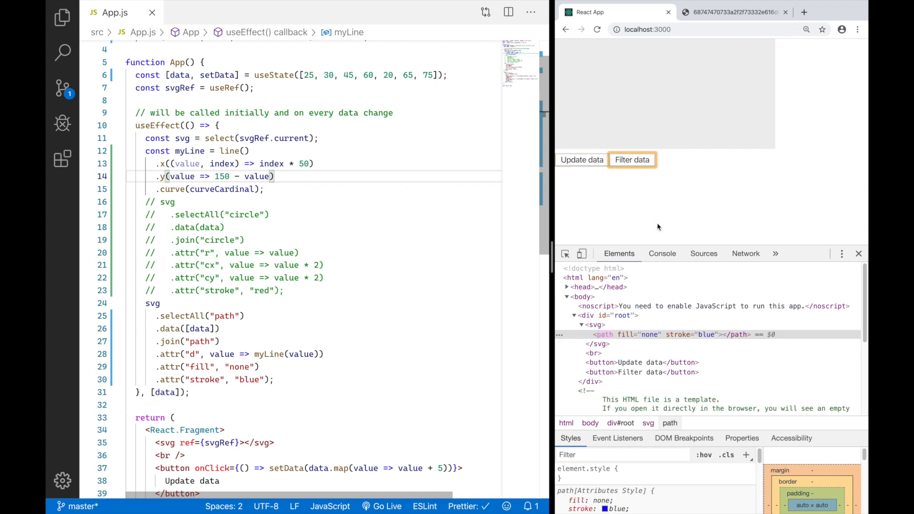